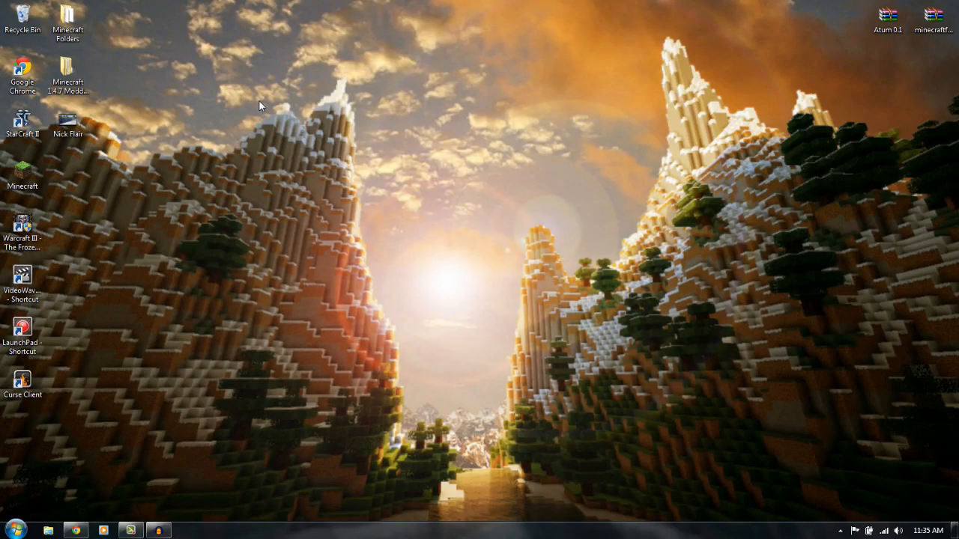
pyautogui.moveTo(612, 377)
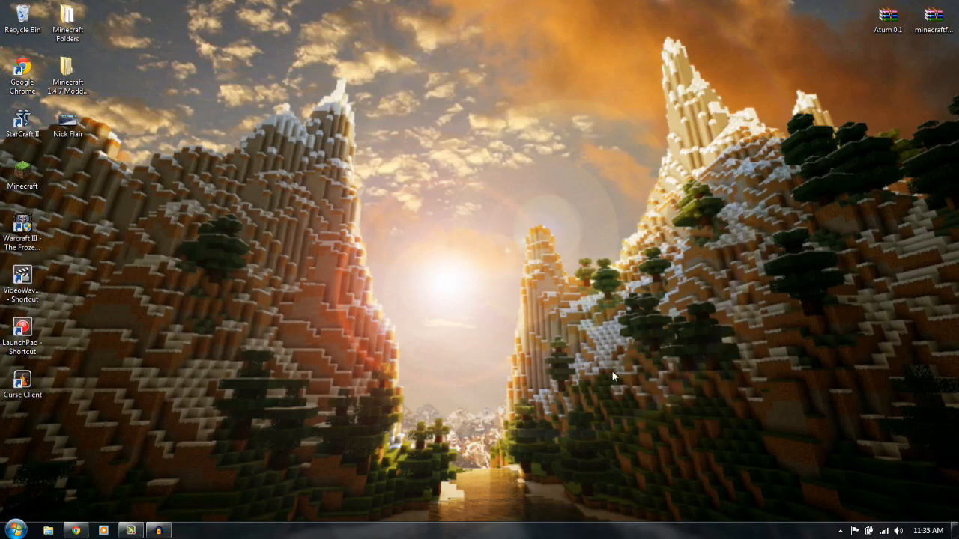
pyautogui.moveTo(201, 133)
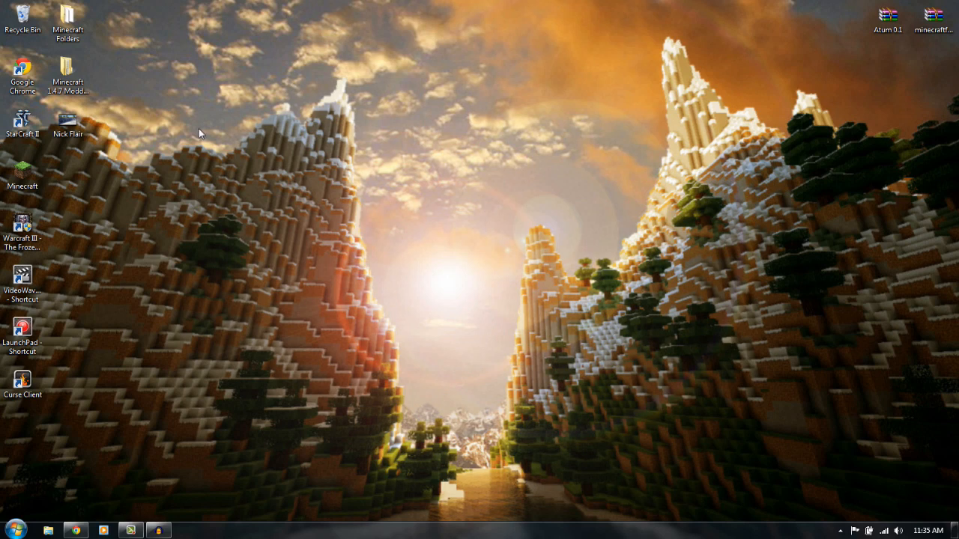
pyautogui.moveTo(388, 195)
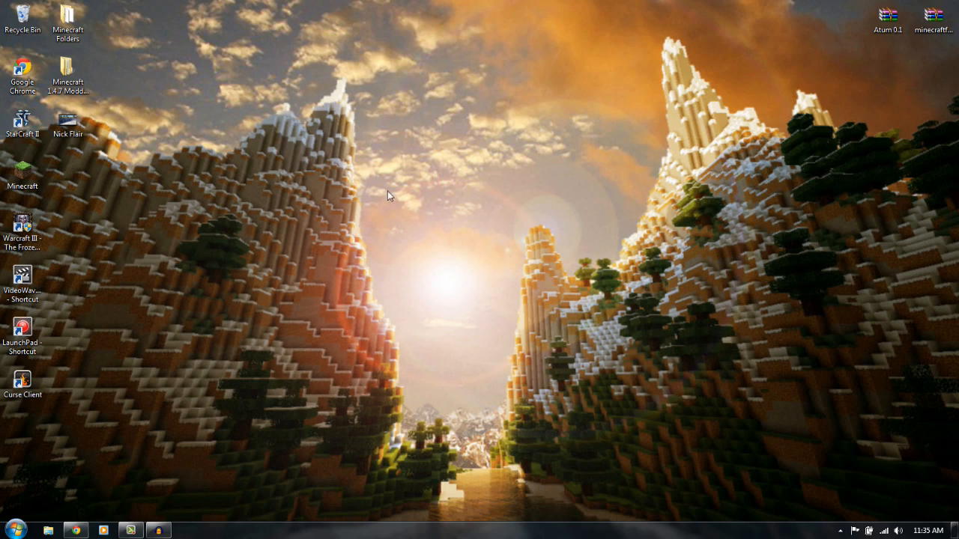
pyautogui.moveTo(120, 467)
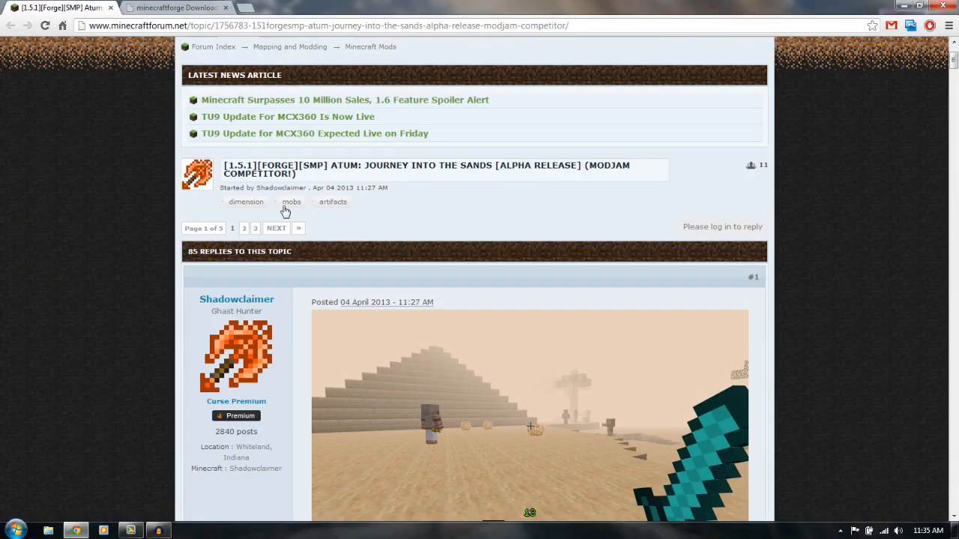
# Step: Download the Recommended universal Forge zip from the minecraftforge Downloads page in Chrome
pyautogui.scroll(-3)
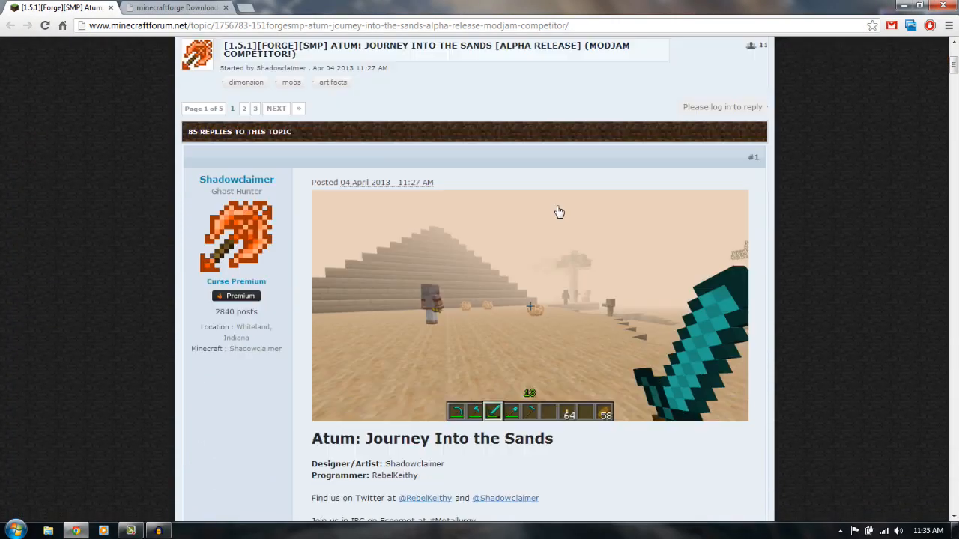
pyautogui.scroll(-3)
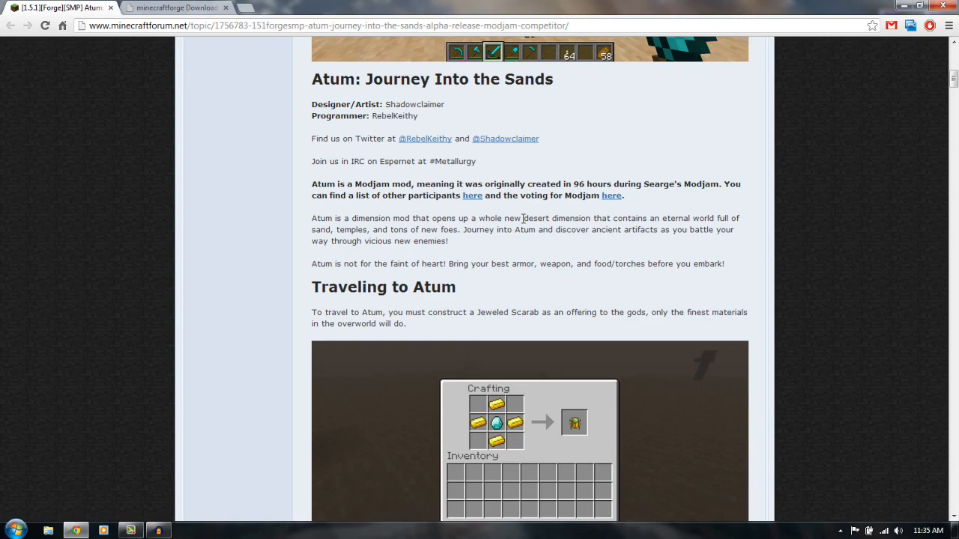
pyautogui.scroll(3)
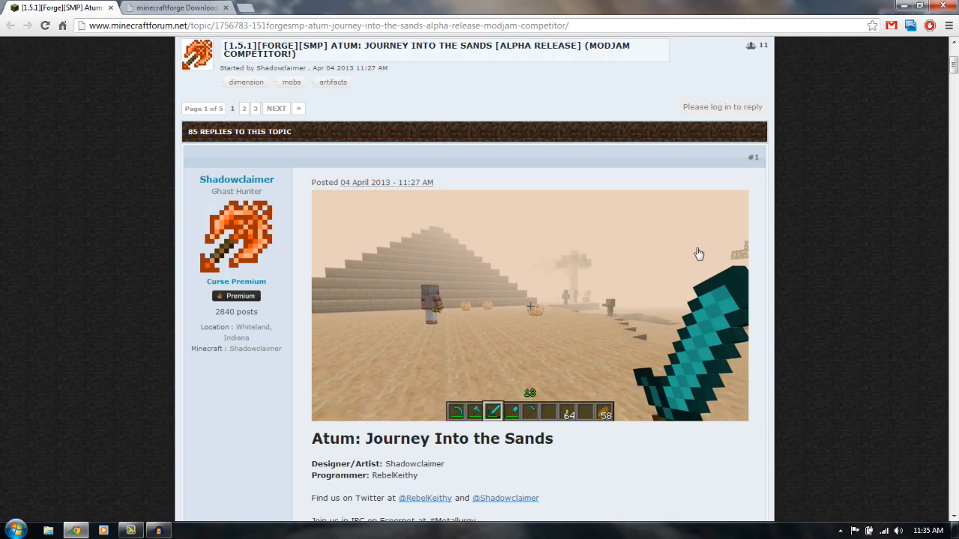
pyautogui.scroll(-3)
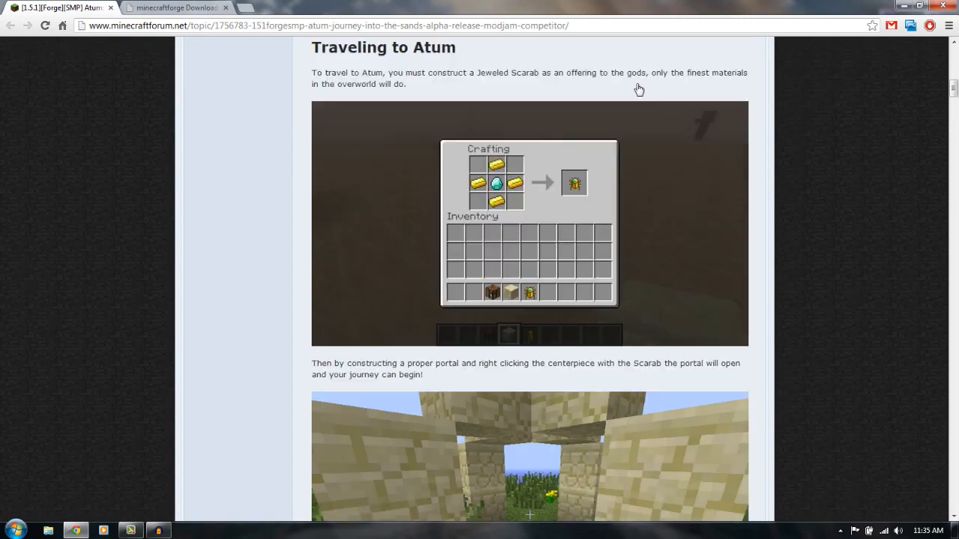
pyautogui.scroll(-3)
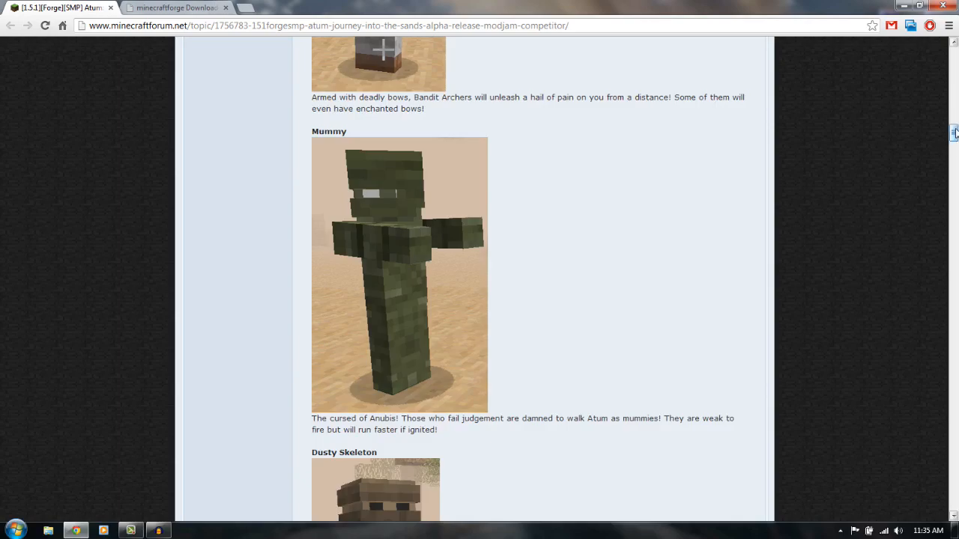
pyautogui.scroll(-3)
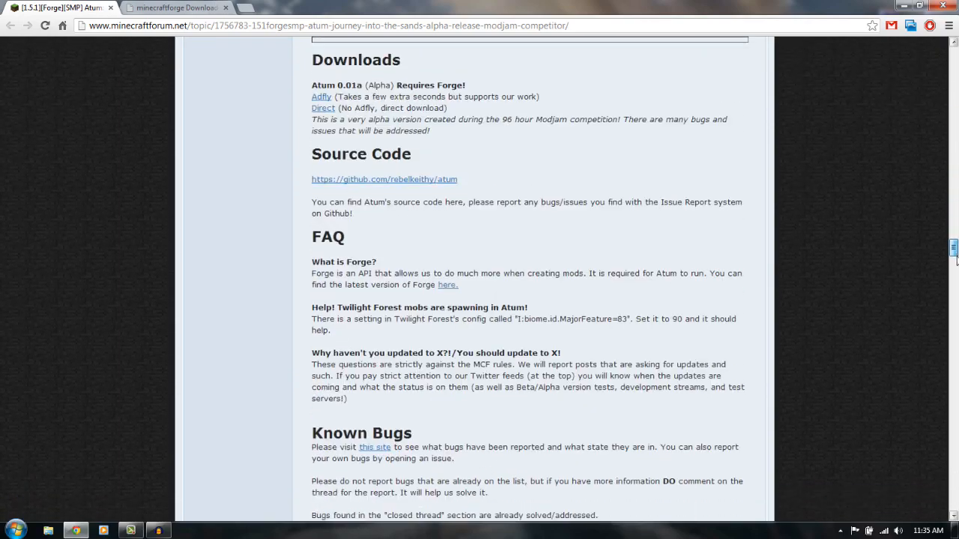
pyautogui.scroll(3)
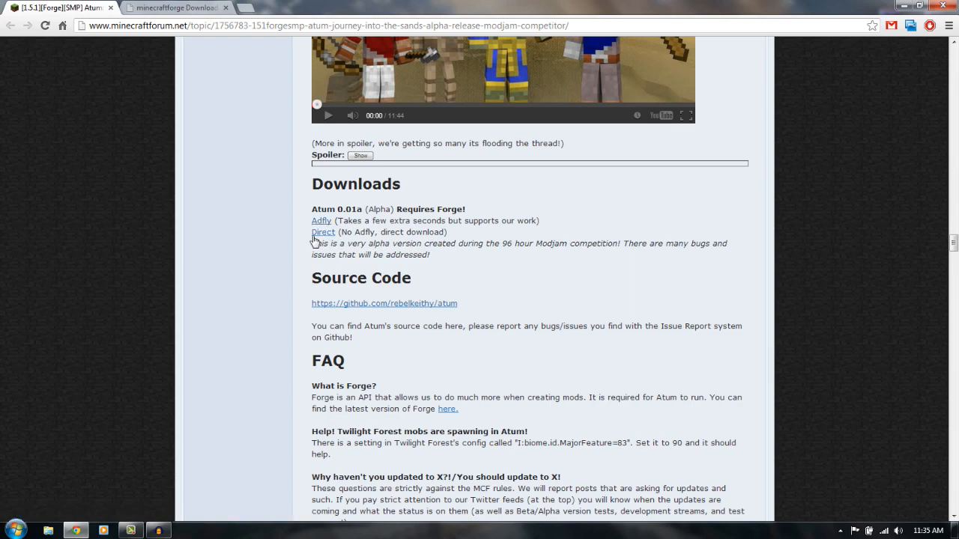
pyautogui.scroll(3)
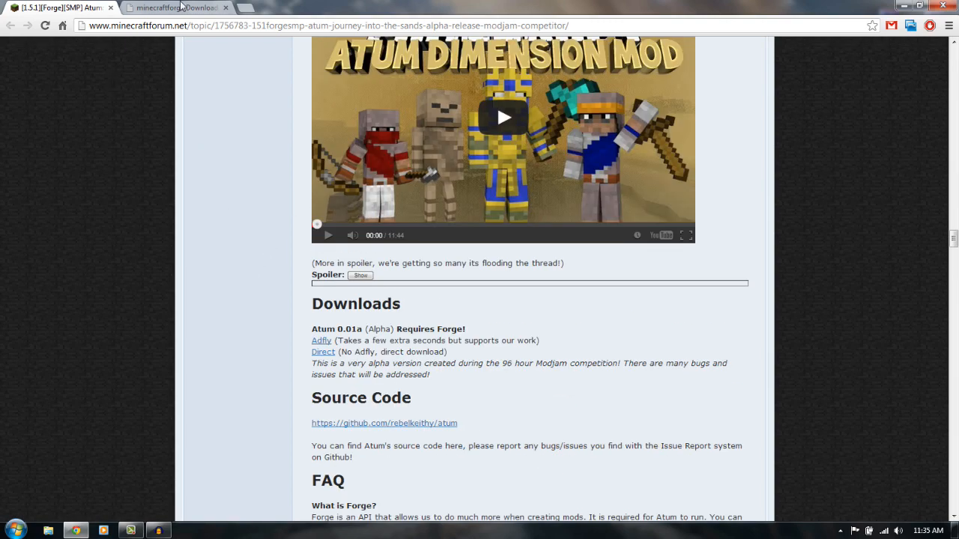
pyautogui.click(177, 7)
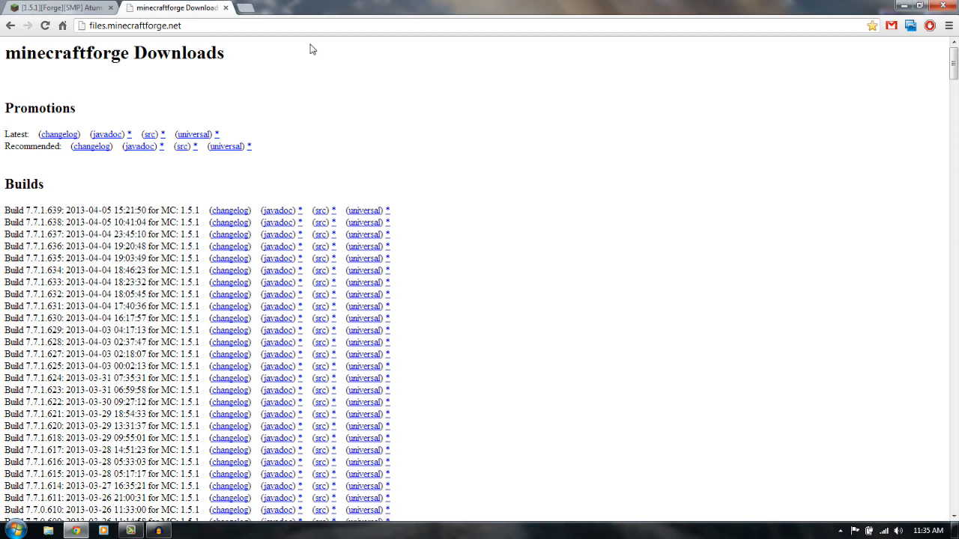
pyautogui.moveTo(379, 56)
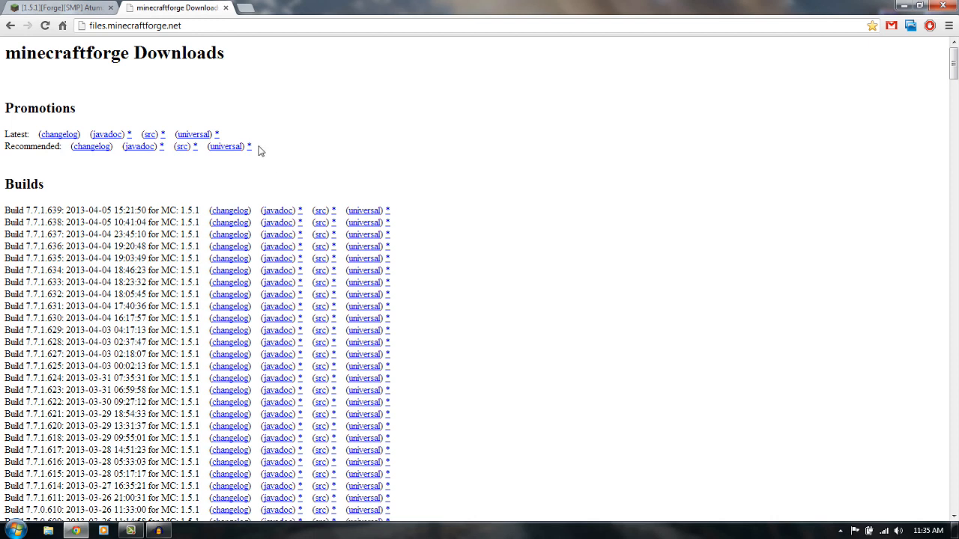
pyautogui.click(140, 147)
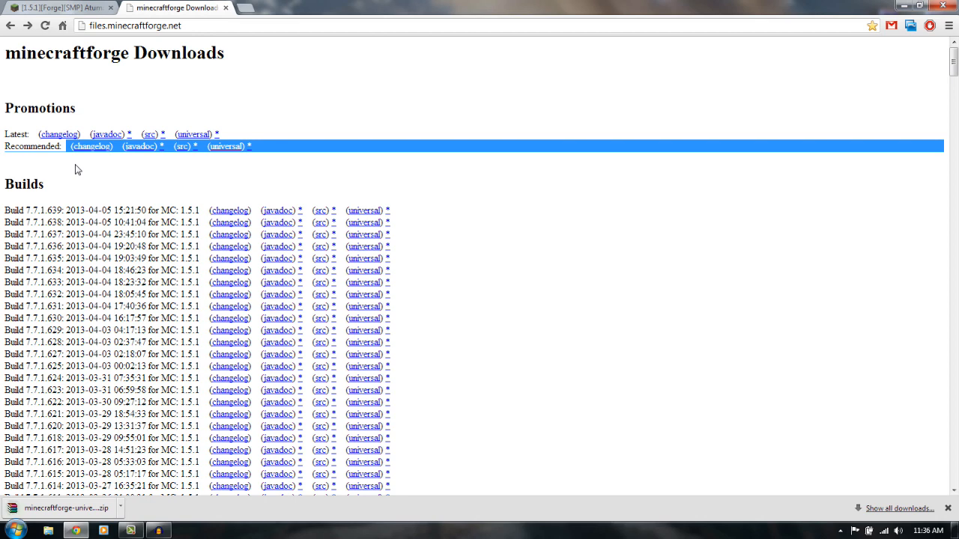
pyautogui.scroll(-3)
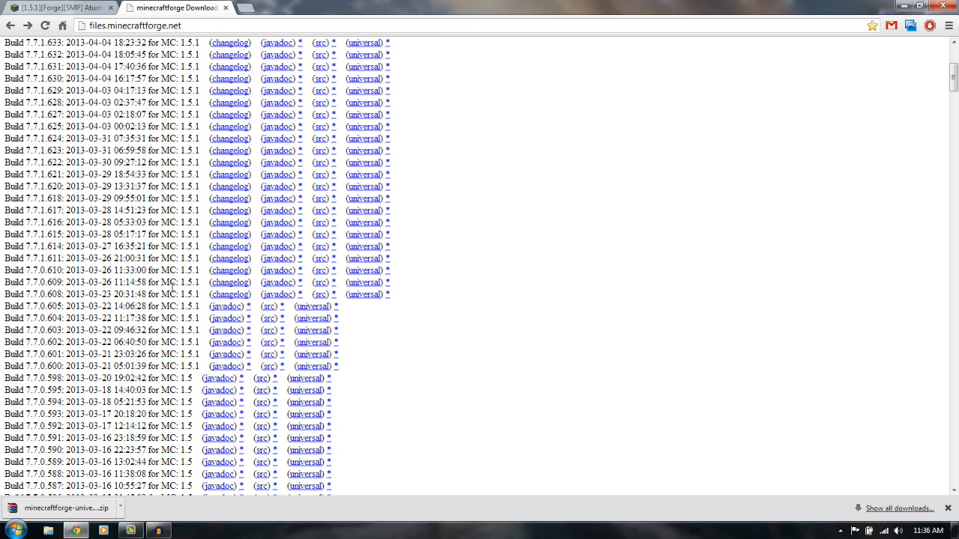
pyautogui.scroll(3)
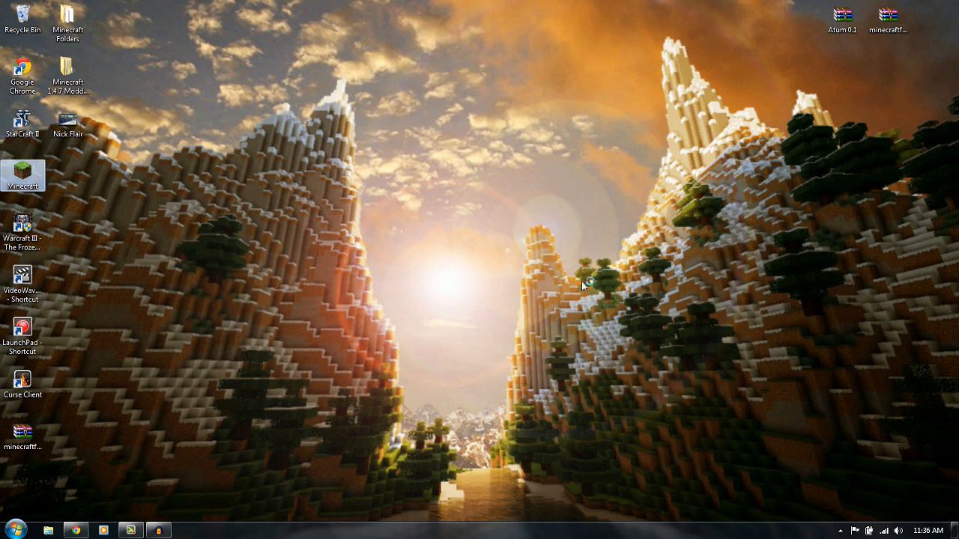
pyautogui.moveTo(596, 320)
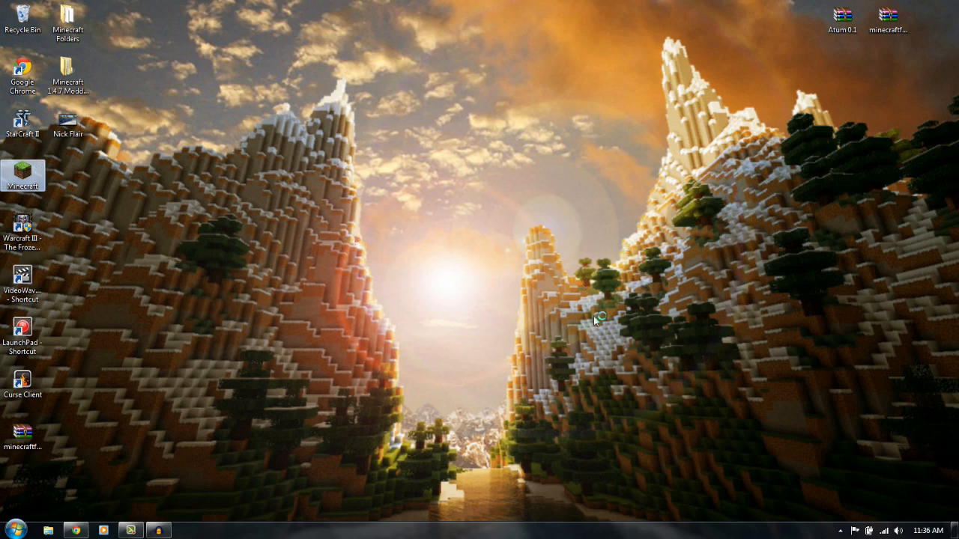
pyautogui.moveTo(491, 270)
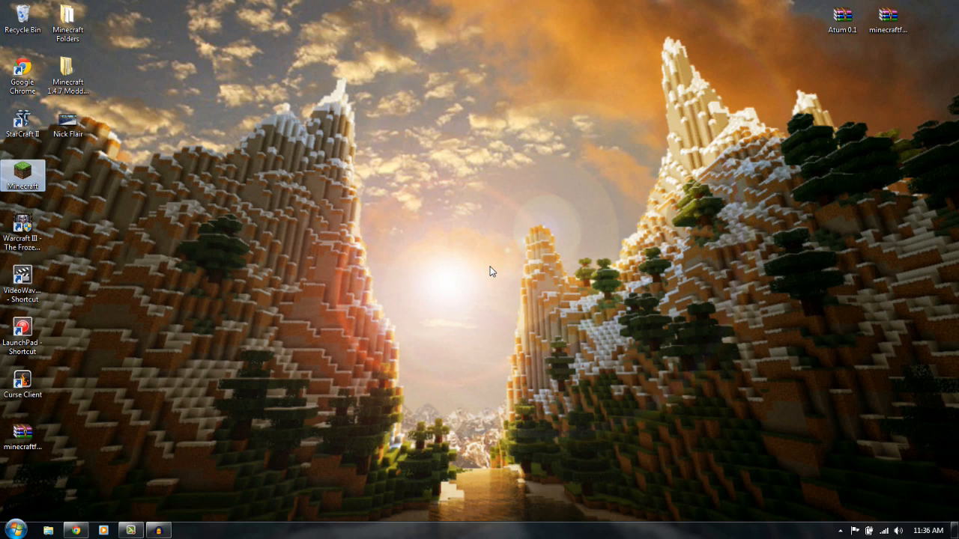
pyautogui.moveTo(483, 302)
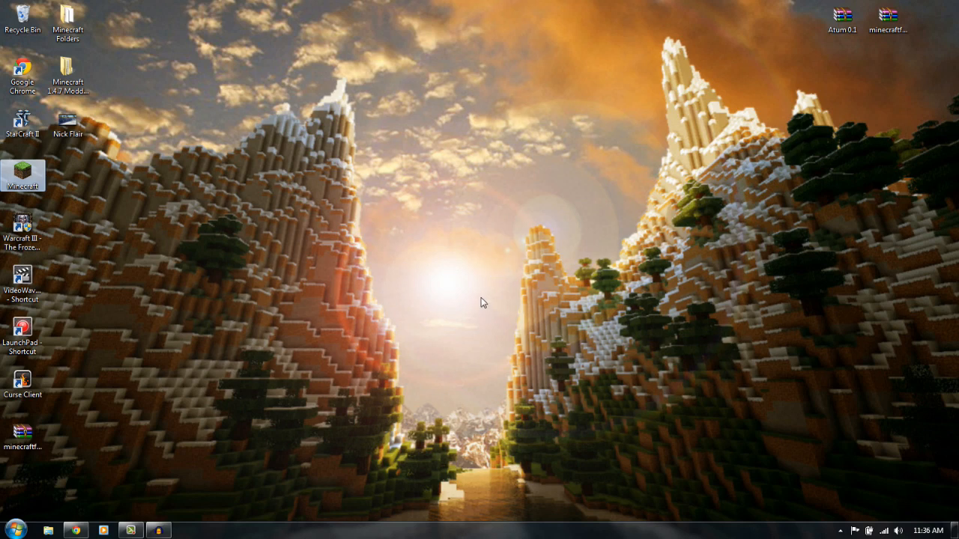
pyautogui.moveTo(457, 313)
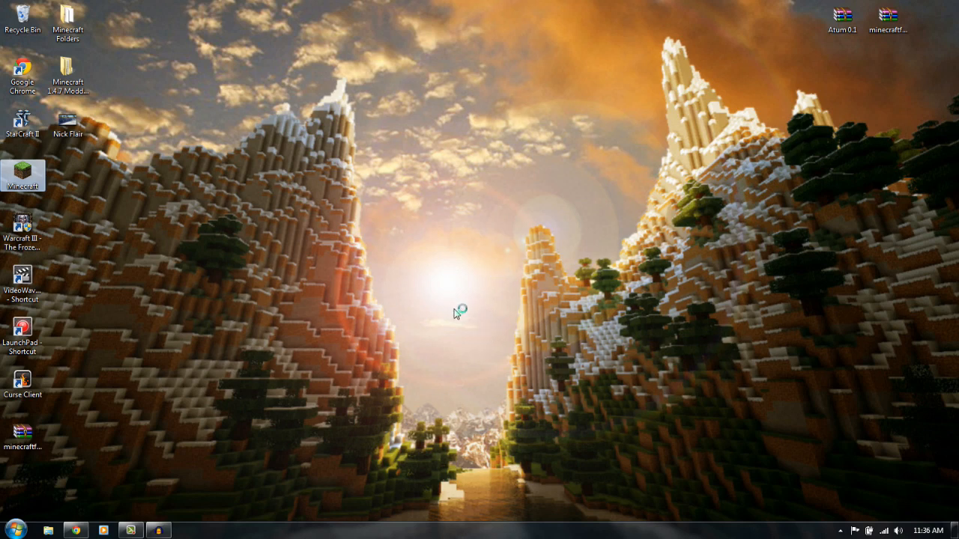
pyautogui.moveTo(52, 477)
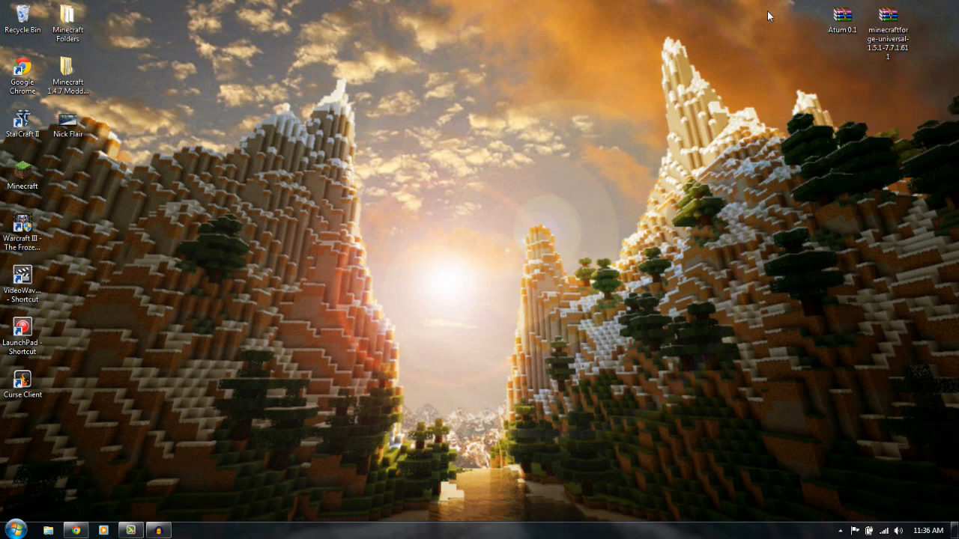
pyautogui.moveTo(261, 207)
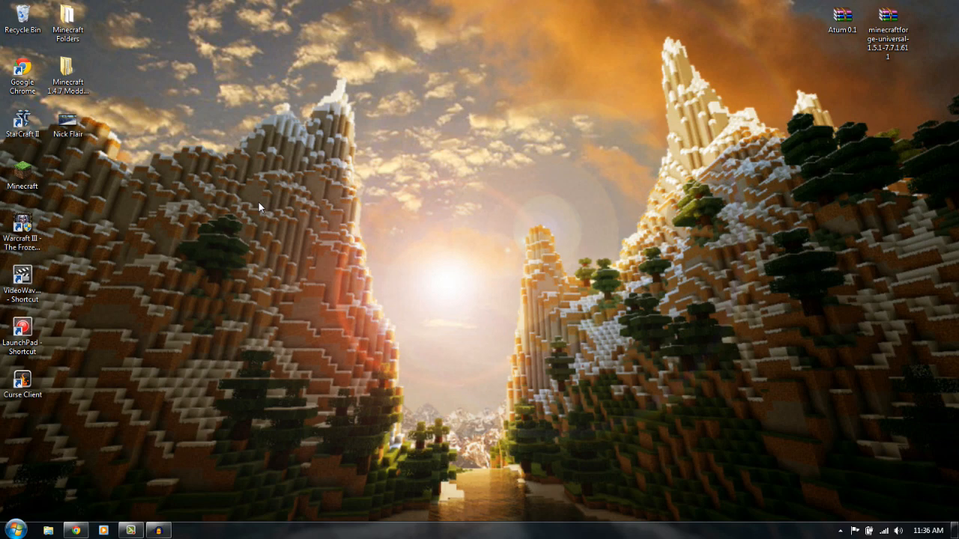
pyautogui.moveTo(408, 180)
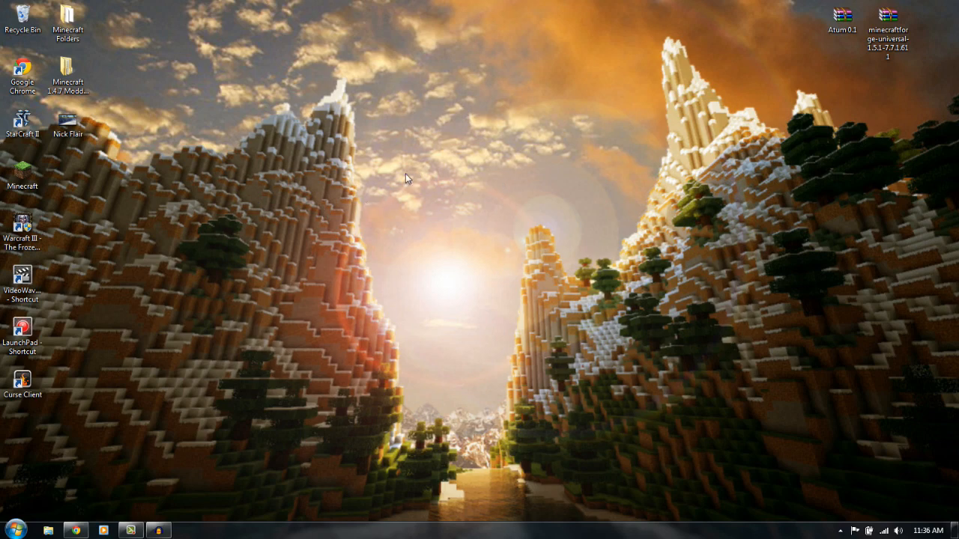
# Step: Start the Minecraft Launcher, set Force Update in its options, then close the launcher
pyautogui.doubleClick(22, 172)
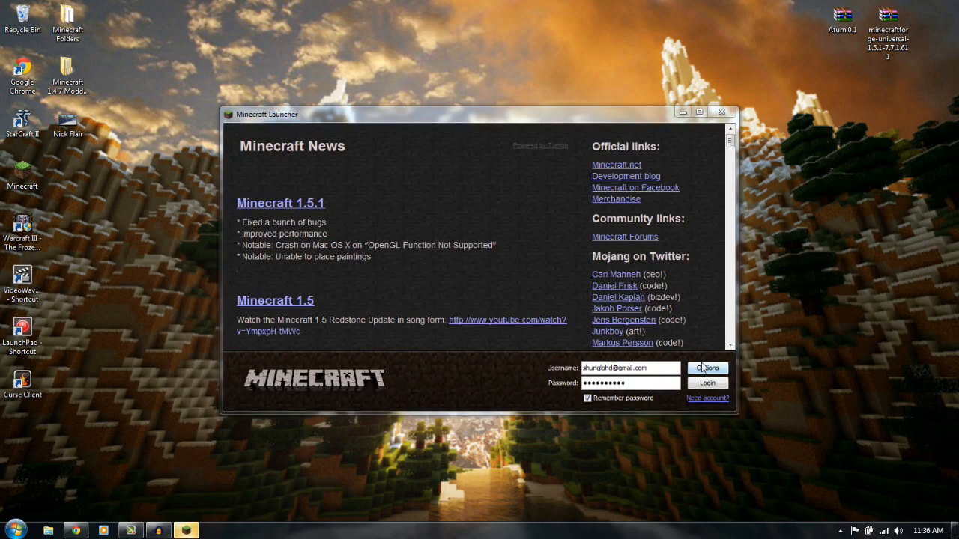
pyautogui.click(707, 368)
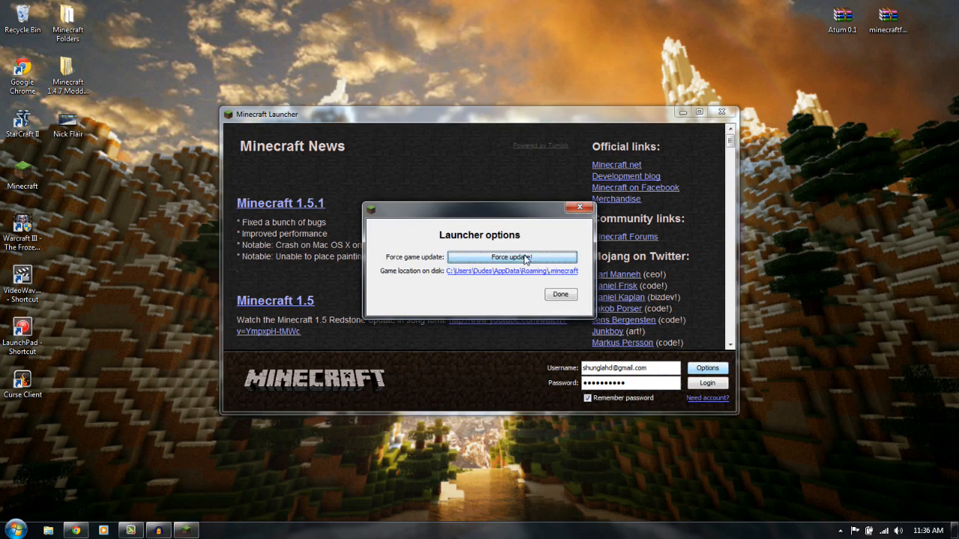
pyautogui.click(560, 294)
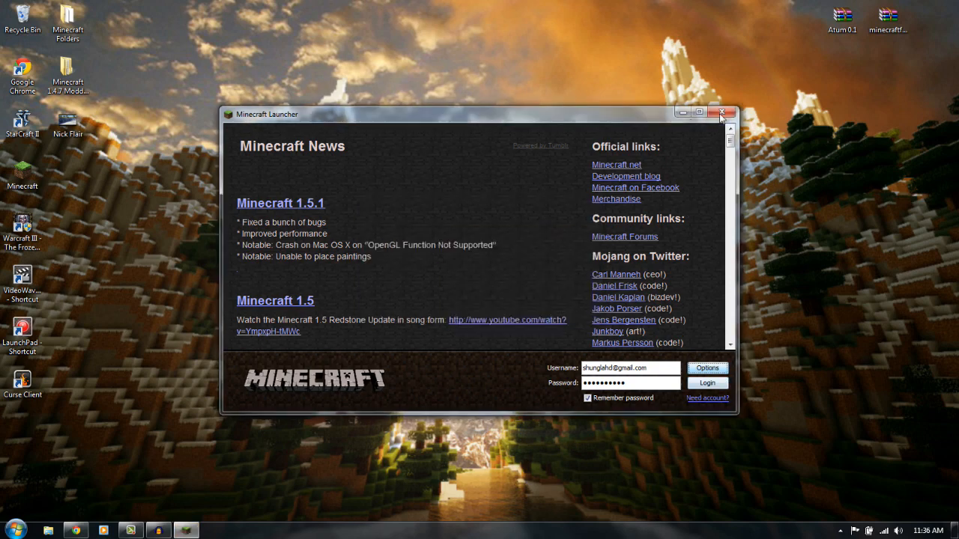
pyautogui.click(722, 111)
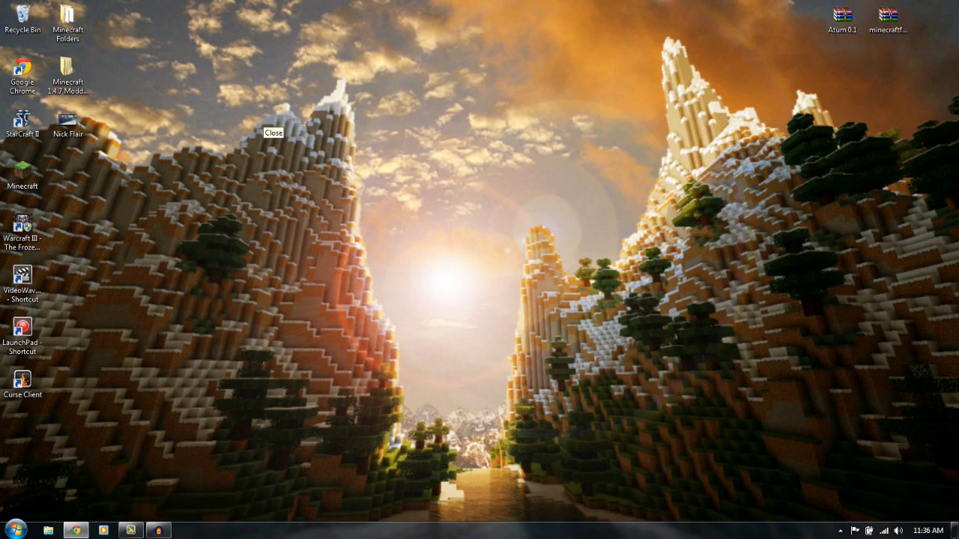
# Step: Open %appdata% .minecraft bin folder and bring up the context menu on minecraft.jar
pyautogui.click(13, 530)
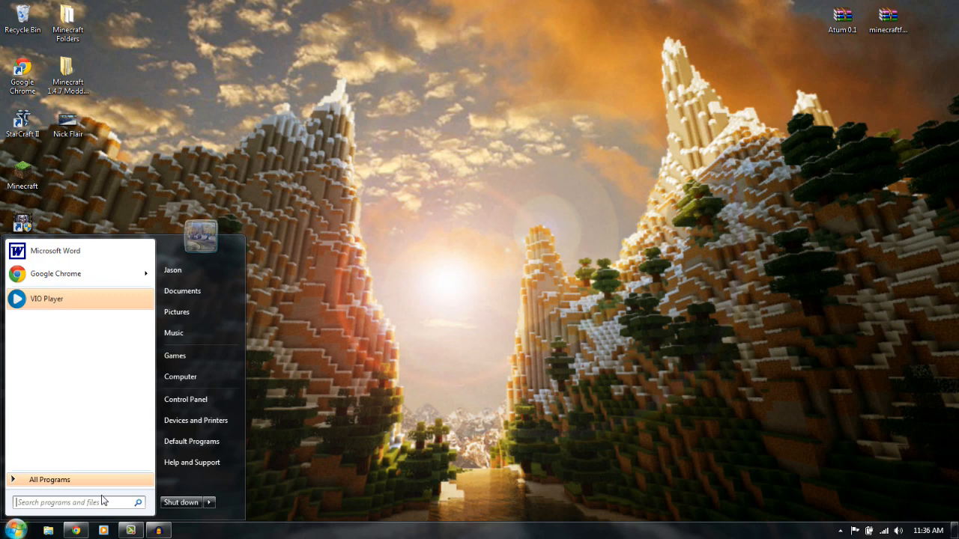
pyautogui.write('%')
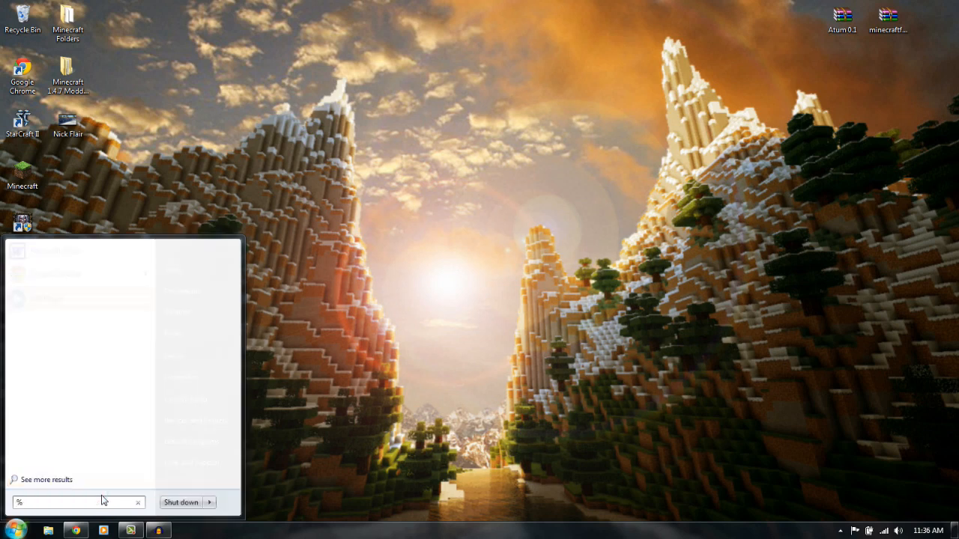
pyautogui.write('appdata')
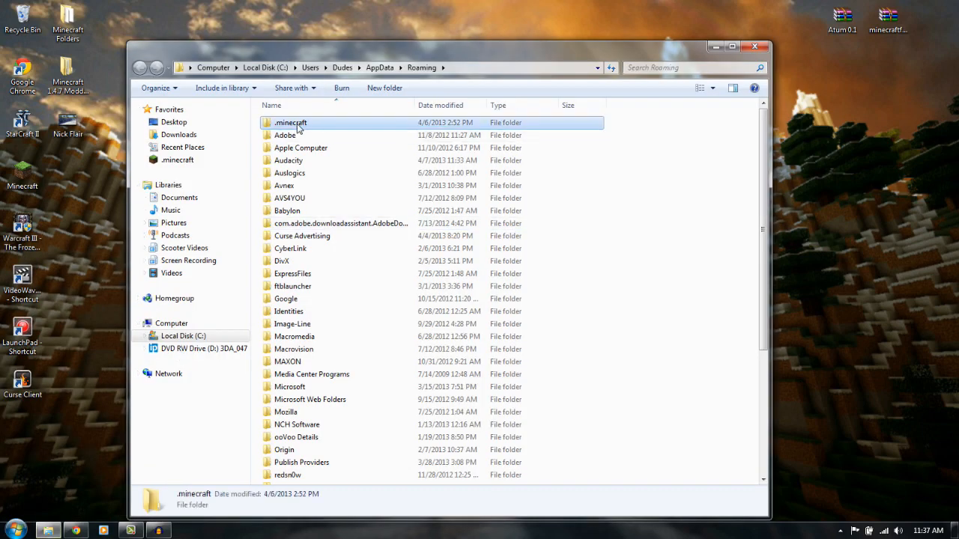
pyautogui.doubleClick(291, 123)
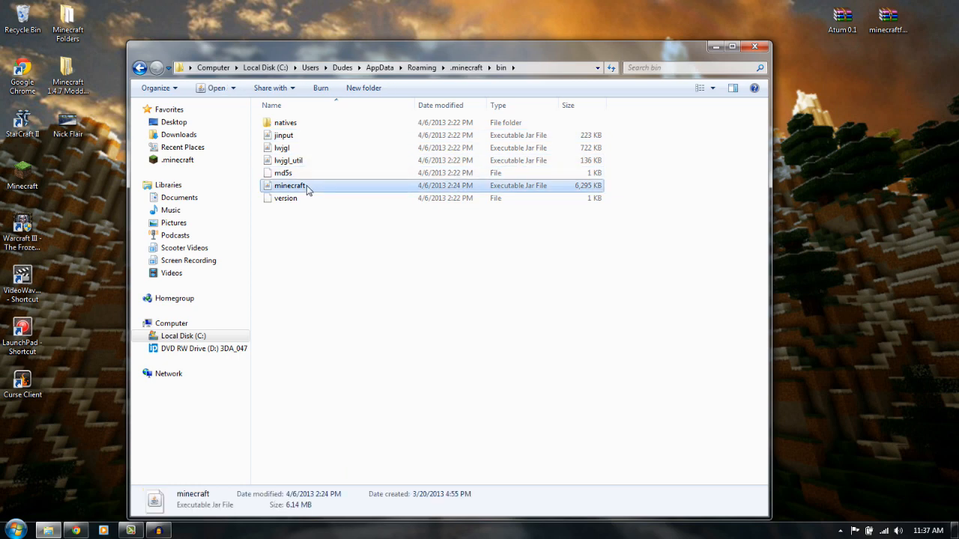
pyautogui.rightClick(291, 185)
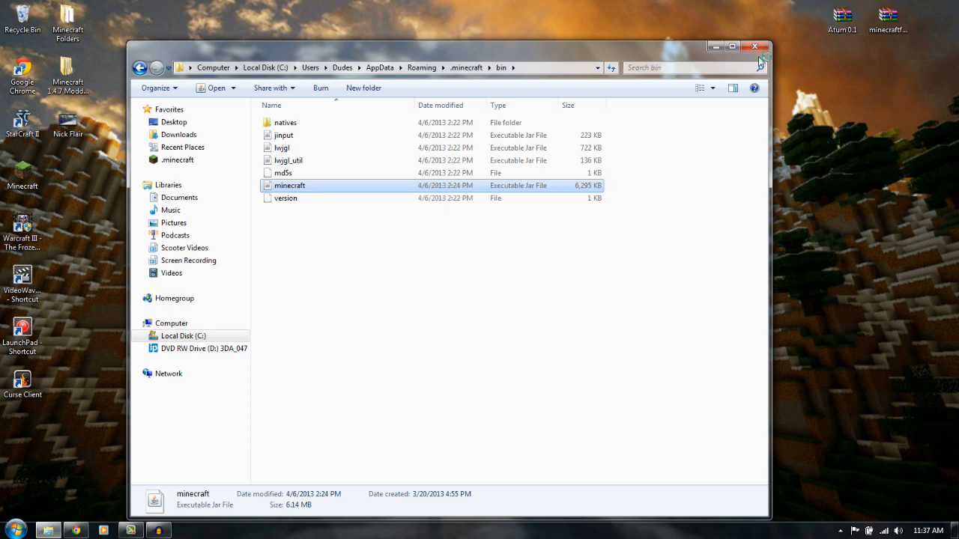
# Step: Open minecraft.jar and the Forge universal zip in WinRAR and select all Forge files to copy in
pyautogui.doubleClick(290, 186)
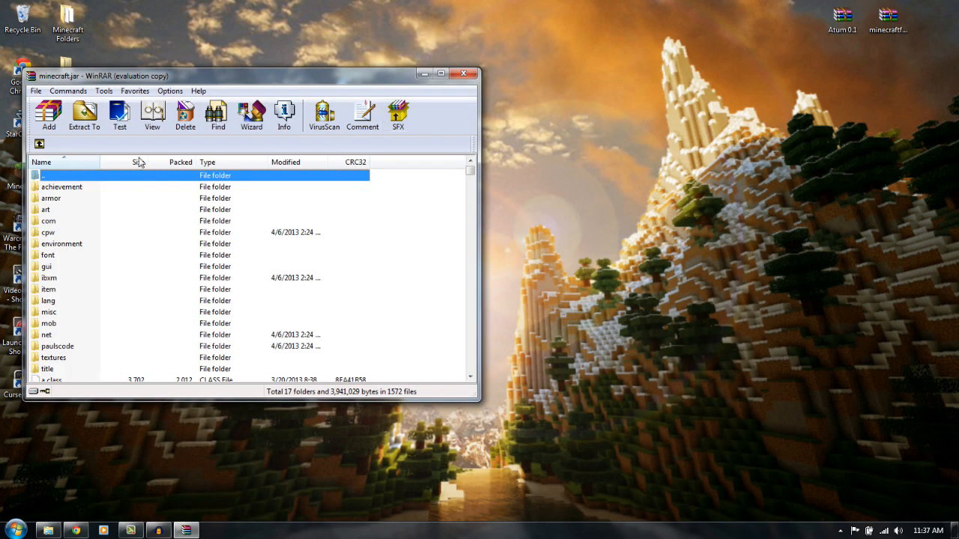
pyautogui.moveTo(93, 268)
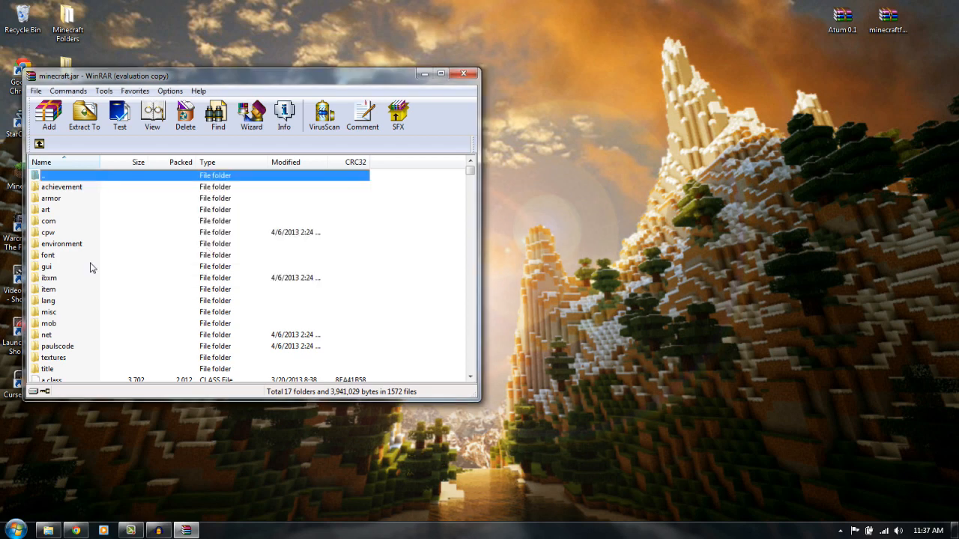
pyautogui.moveTo(63, 292)
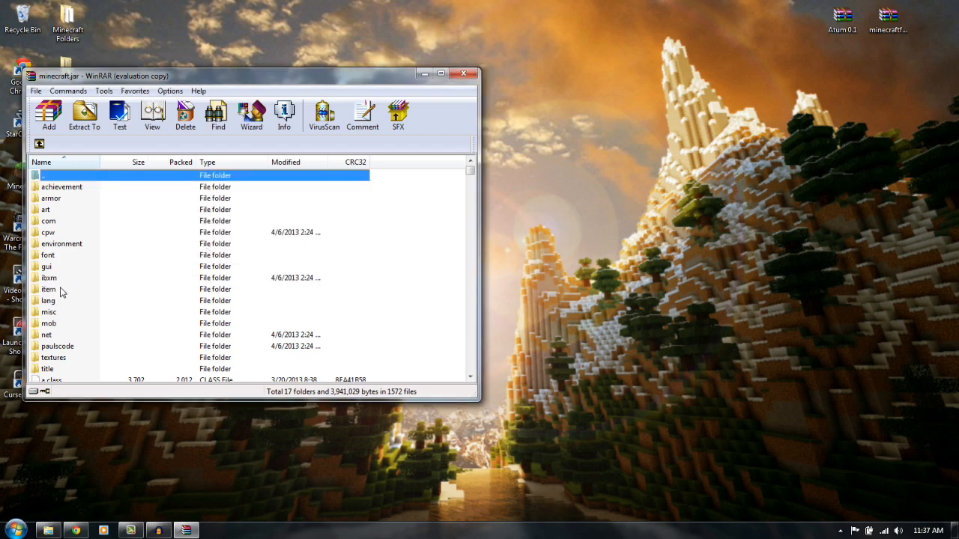
pyautogui.moveTo(438, 210)
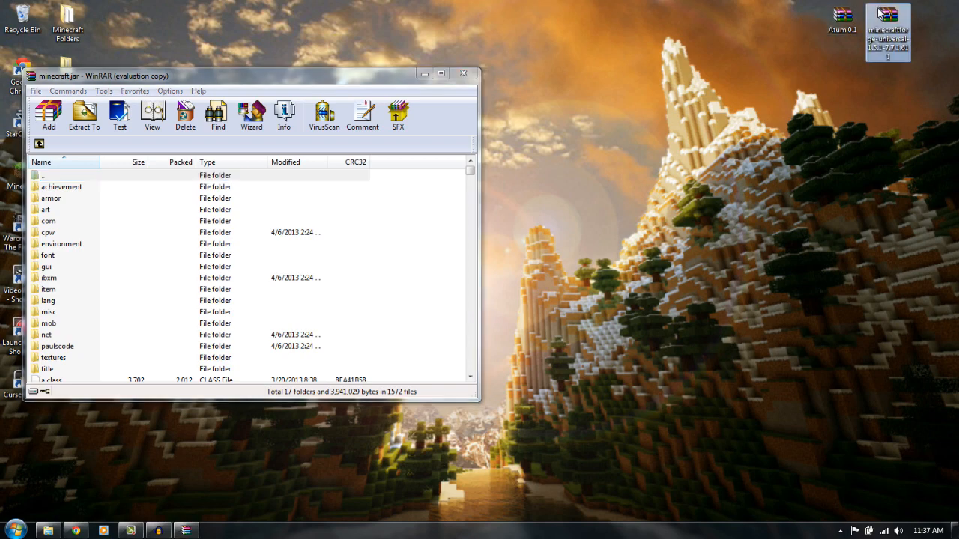
pyautogui.doubleClick(887, 18)
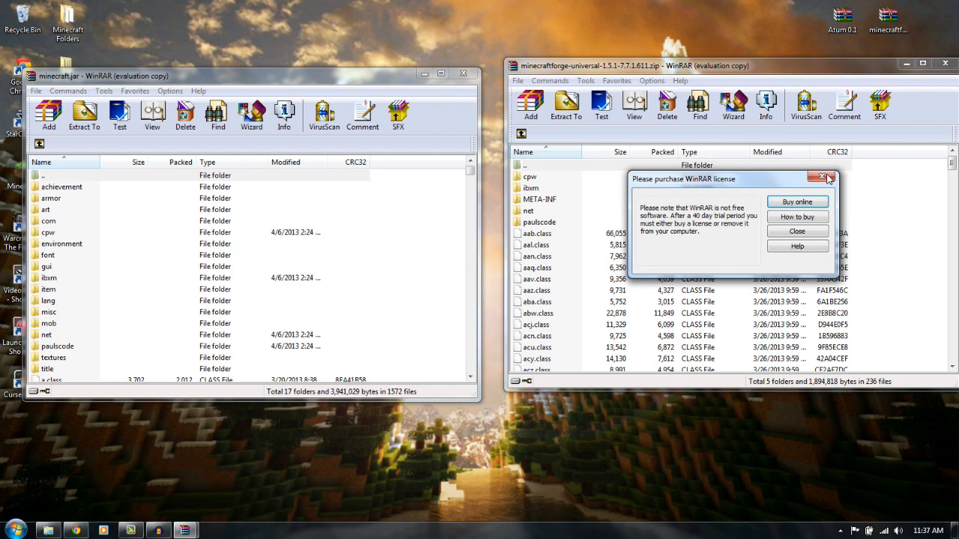
pyautogui.click(823, 178)
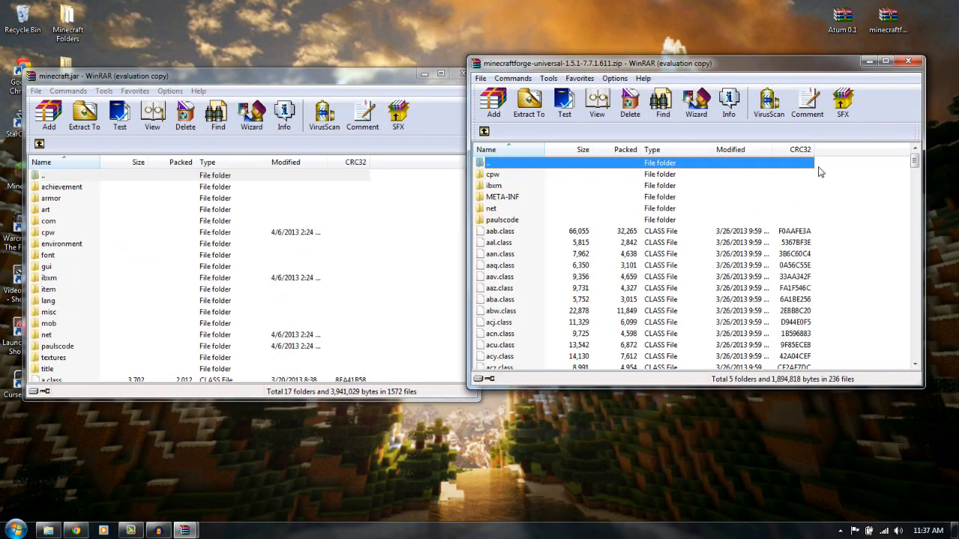
pyautogui.scroll(-3)
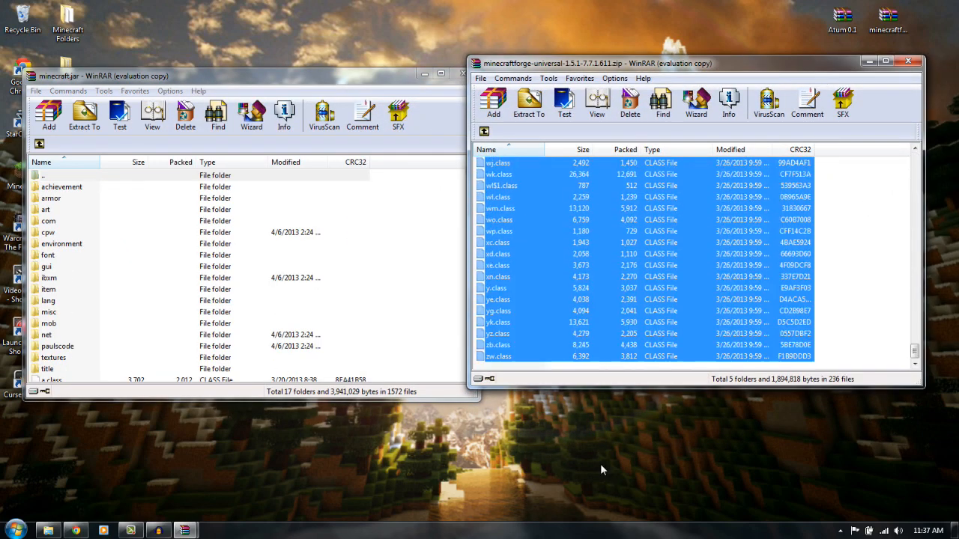
pyautogui.click(528, 102)
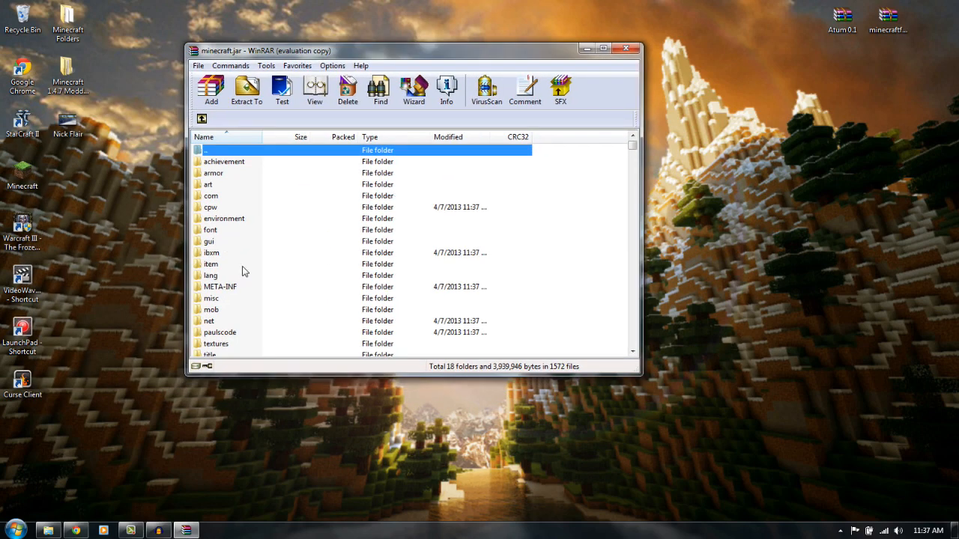
pyautogui.moveTo(232, 290)
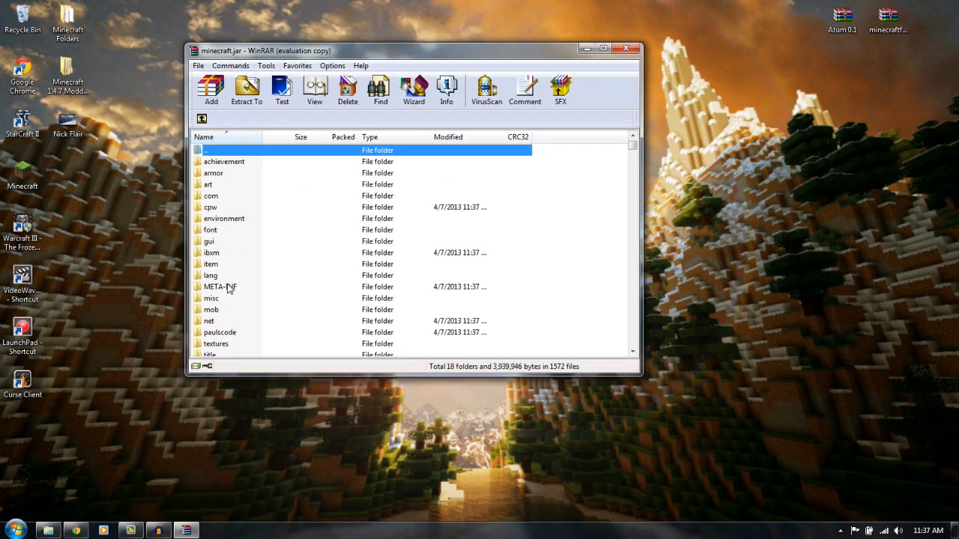
# Step: Inspect the META-INF folder in minecraft.jar, return to the top level and close WinRAR
pyautogui.doubleClick(219, 288)
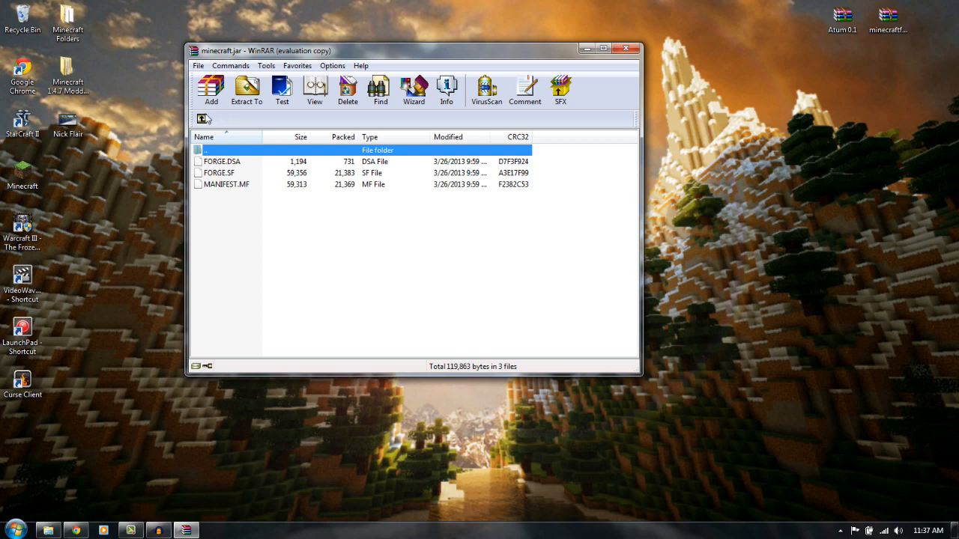
pyautogui.doubleClick(218, 150)
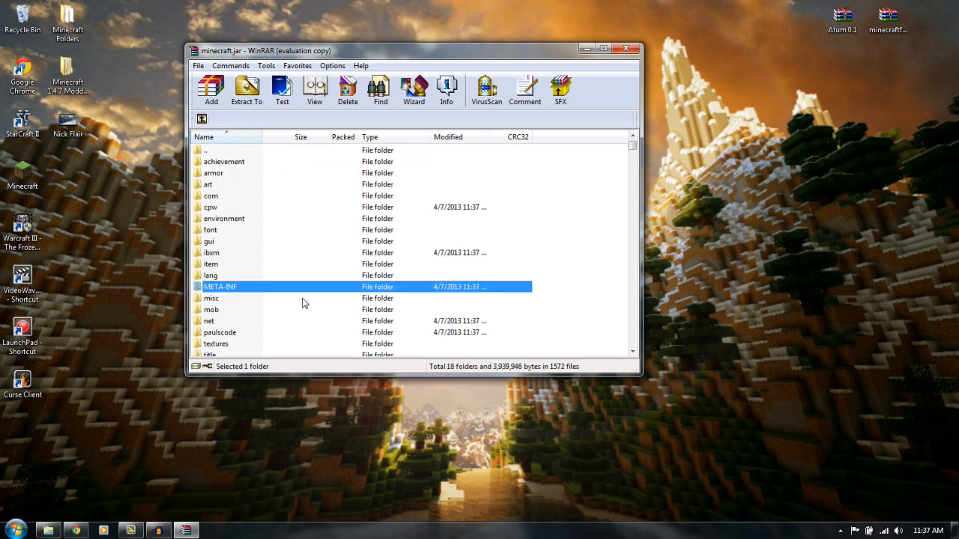
pyautogui.moveTo(233, 298)
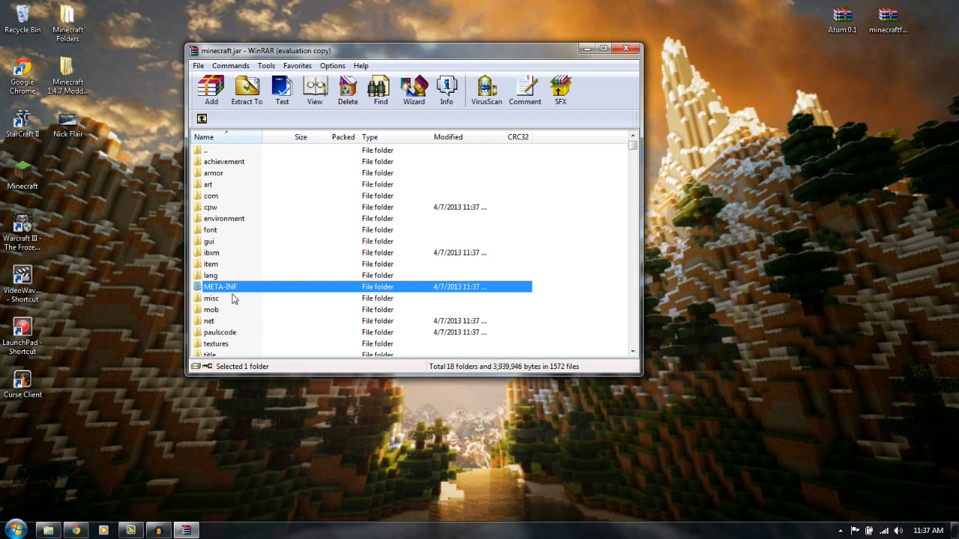
pyautogui.click(348, 90)
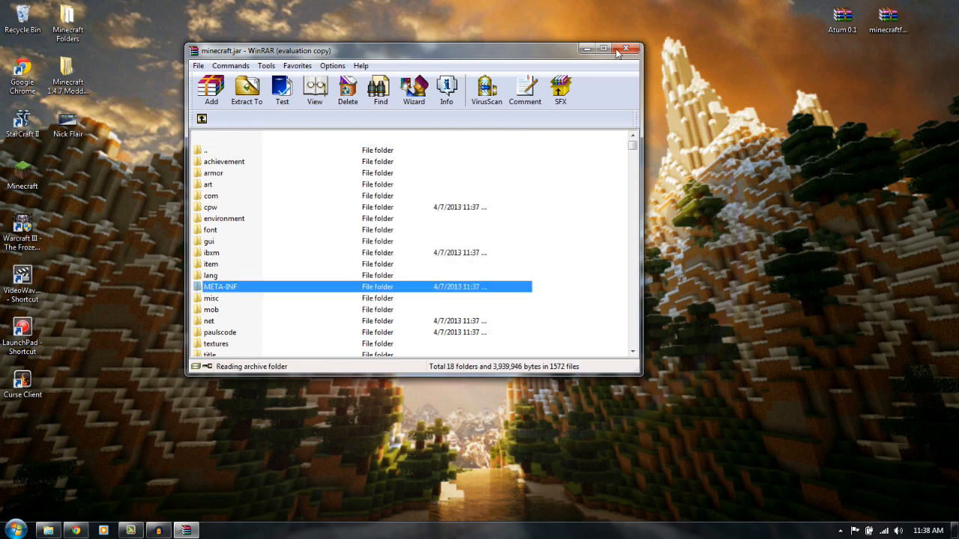
pyautogui.click(624, 50)
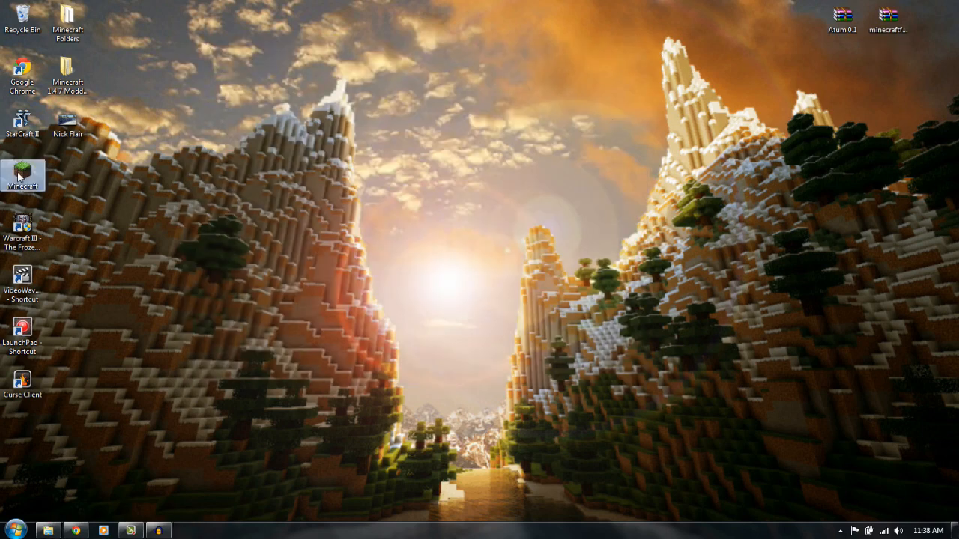
# Step: Launch Minecraft from the desktop and log in to start the game loading
pyautogui.doubleClick(22, 174)
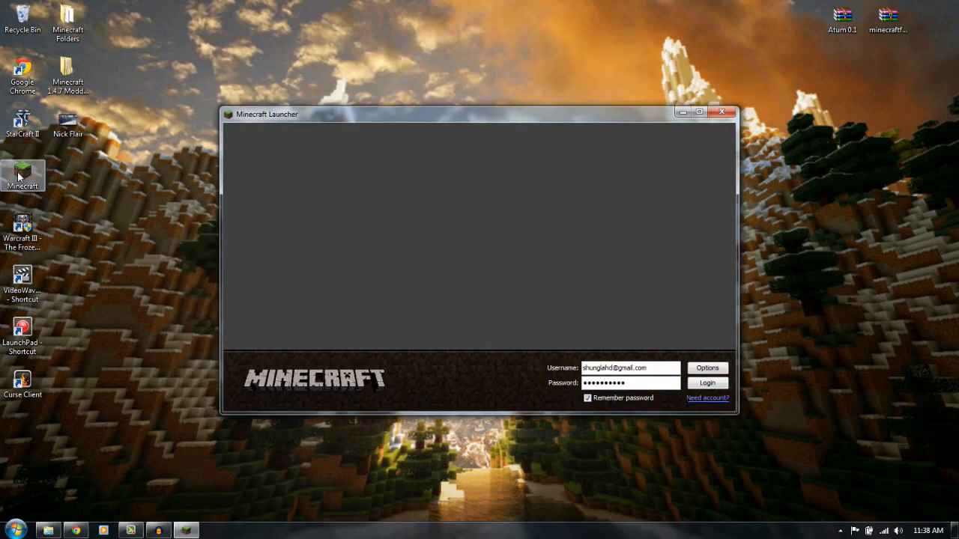
pyautogui.click(707, 383)
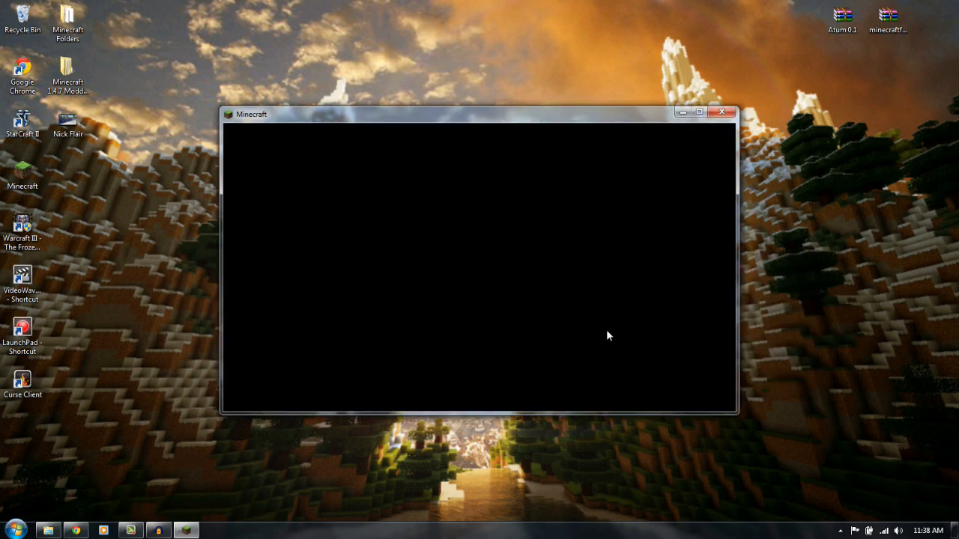
pyautogui.moveTo(452, 144)
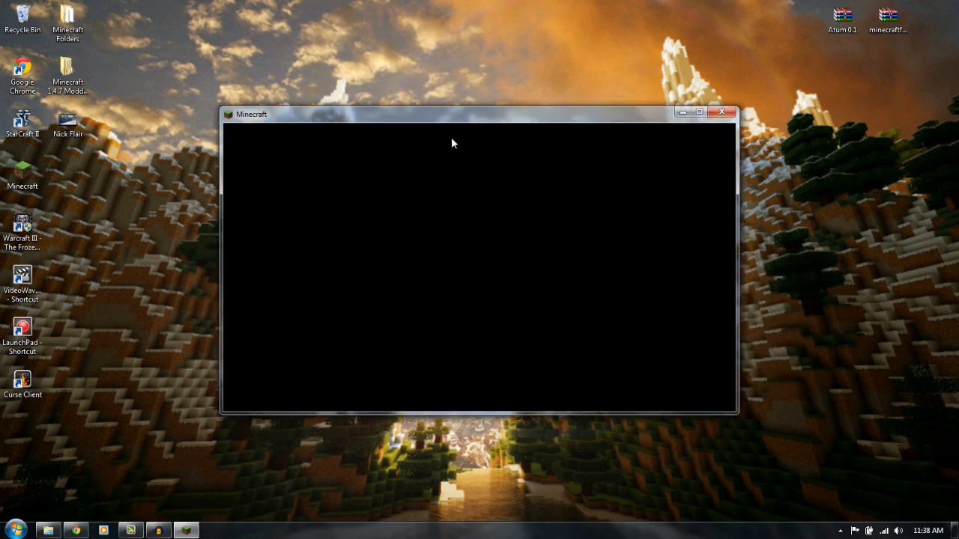
pyautogui.moveTo(578, 207)
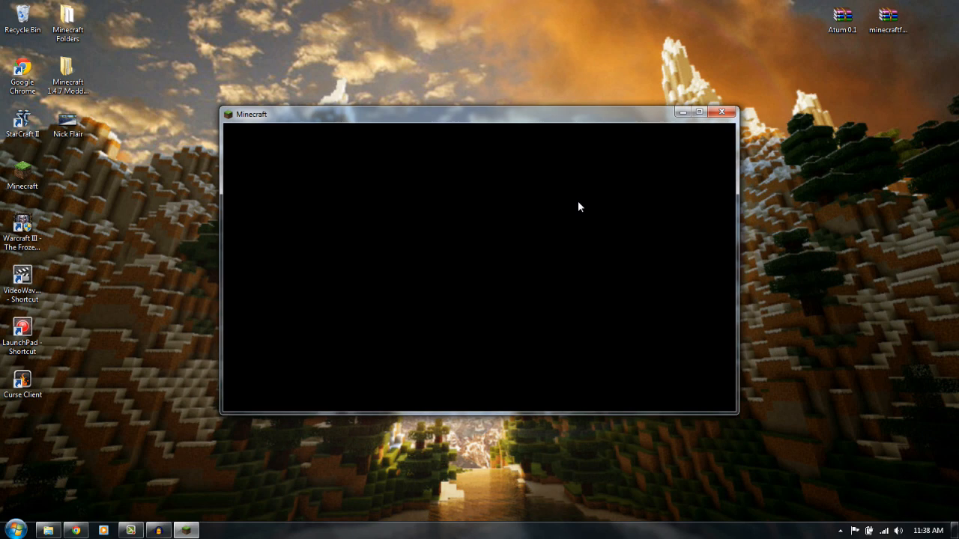
pyautogui.moveTo(494, 193)
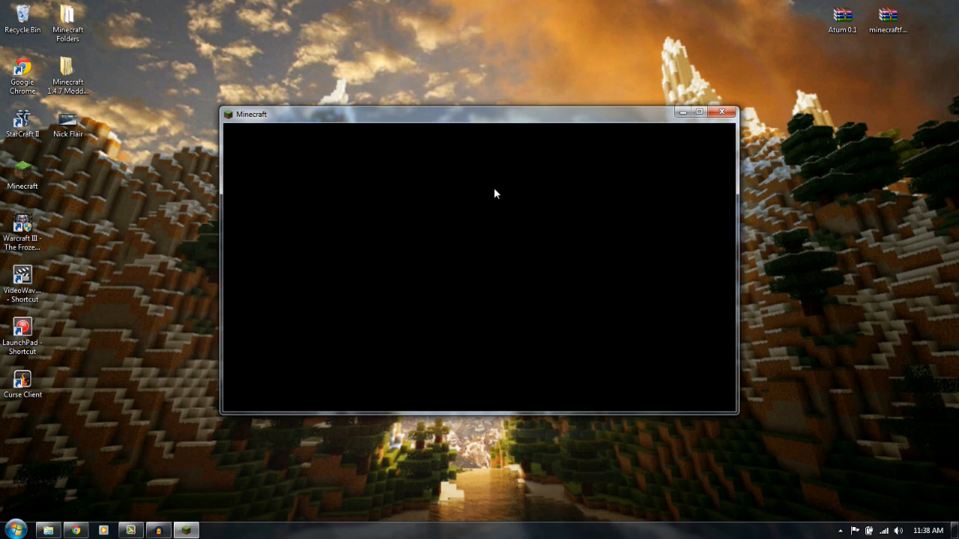
pyautogui.moveTo(485, 125)
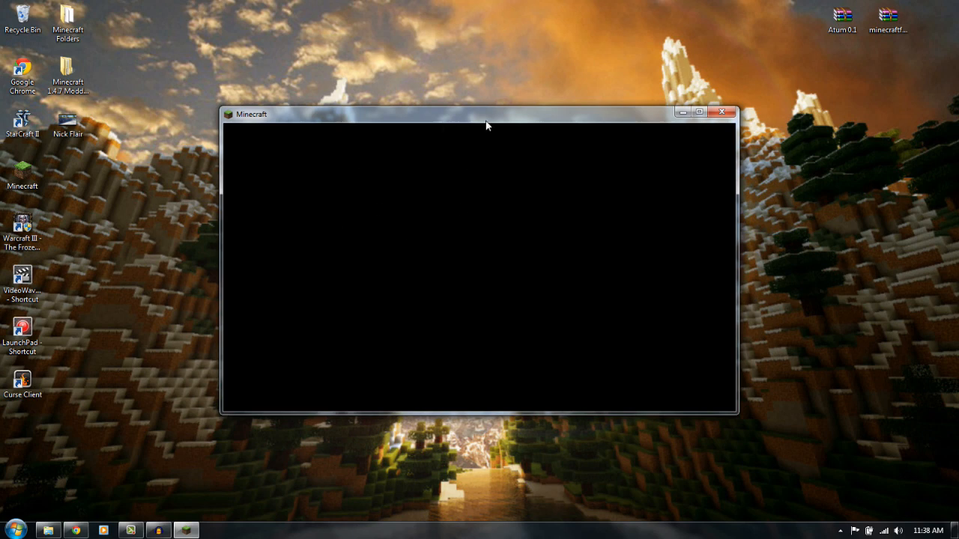
pyautogui.moveTo(723, 112)
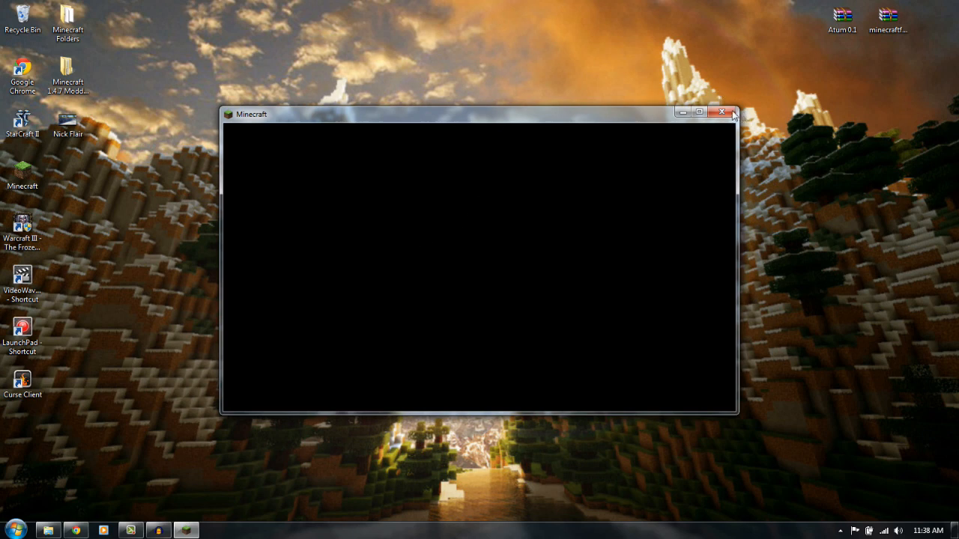
pyautogui.moveTo(504, 132)
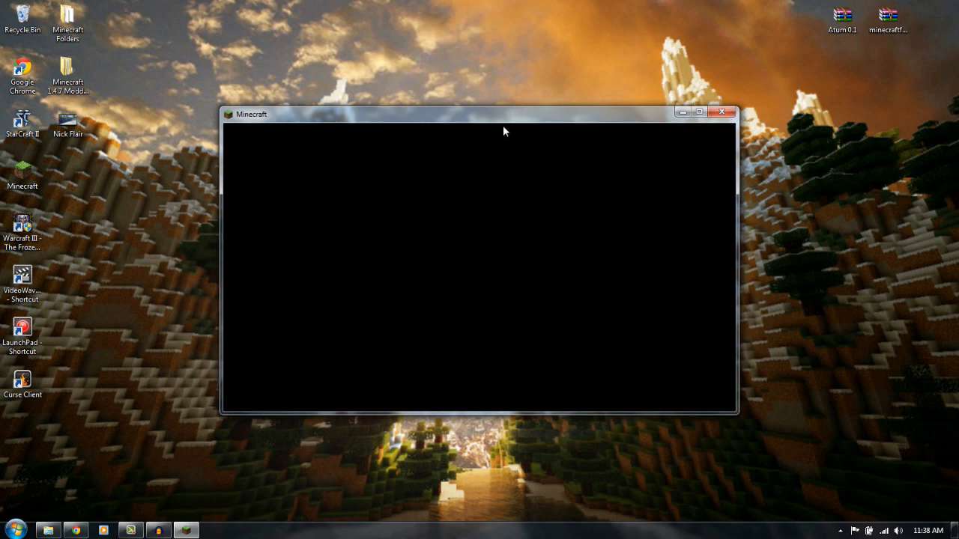
pyautogui.moveTo(530, 209)
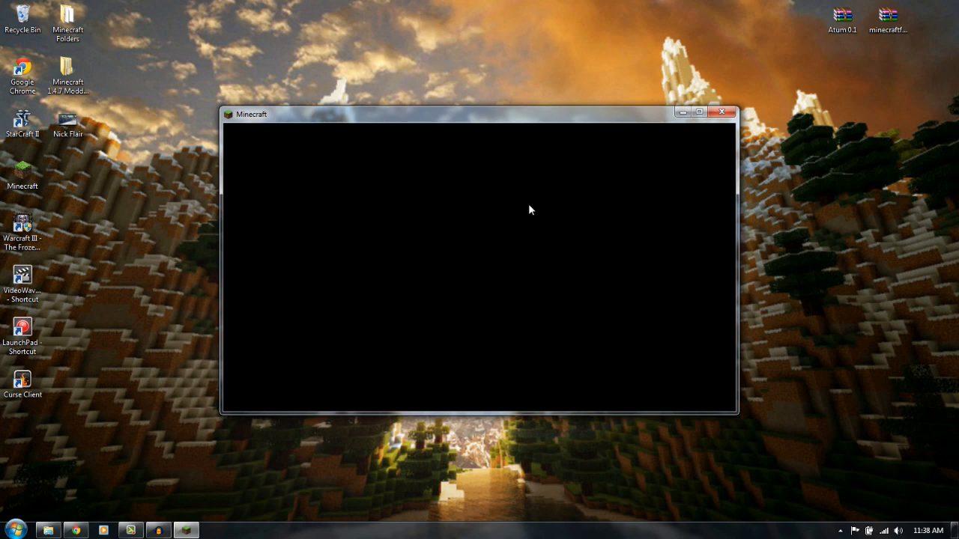
pyautogui.moveTo(470, 105)
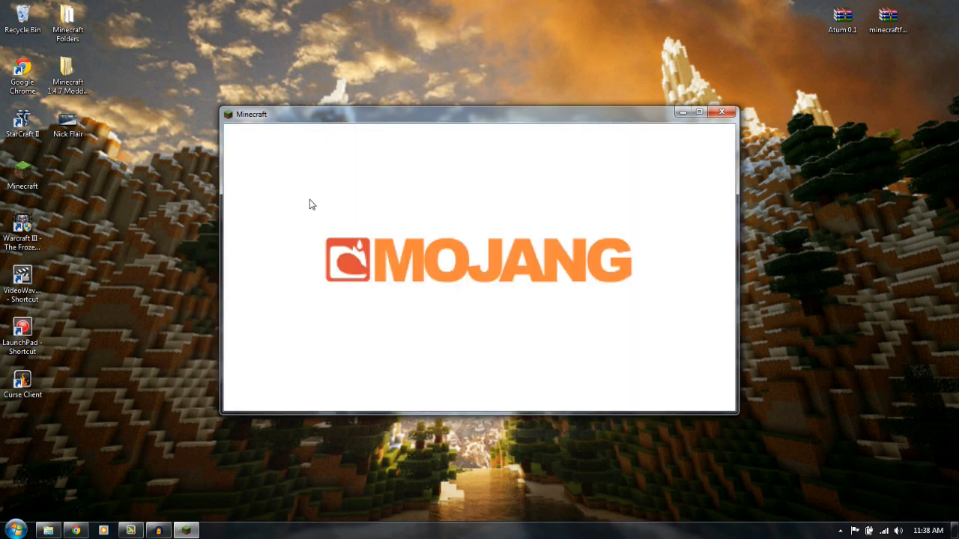
pyautogui.moveTo(360, 290)
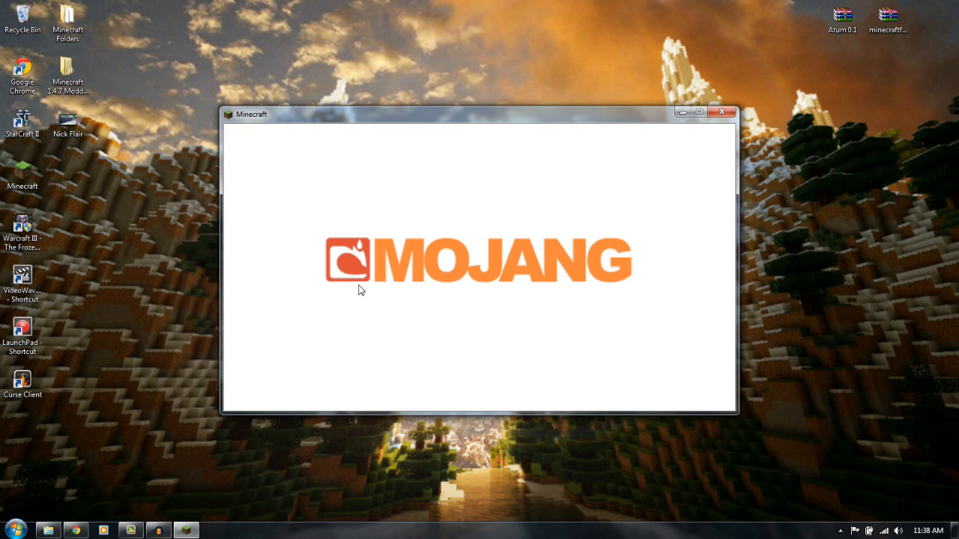
pyautogui.moveTo(374, 197)
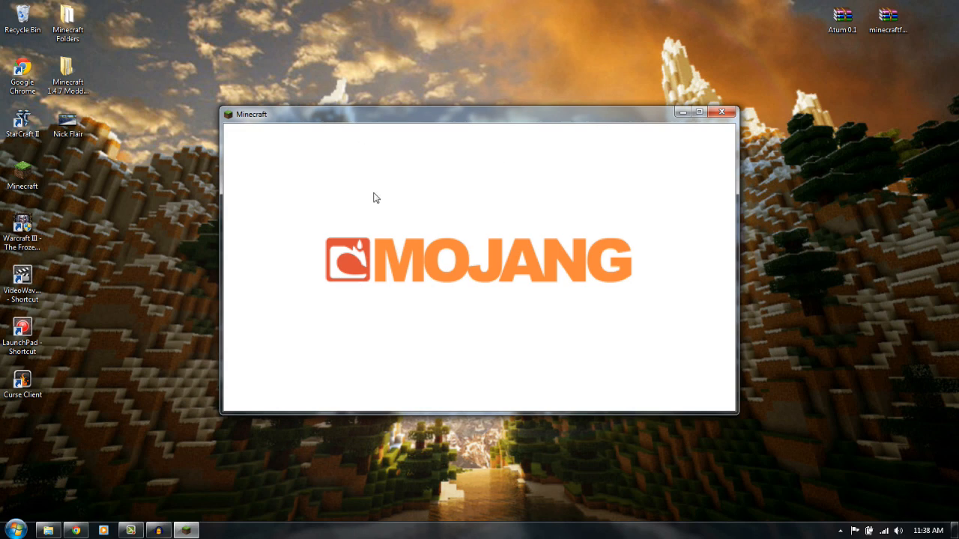
pyautogui.moveTo(547, 284)
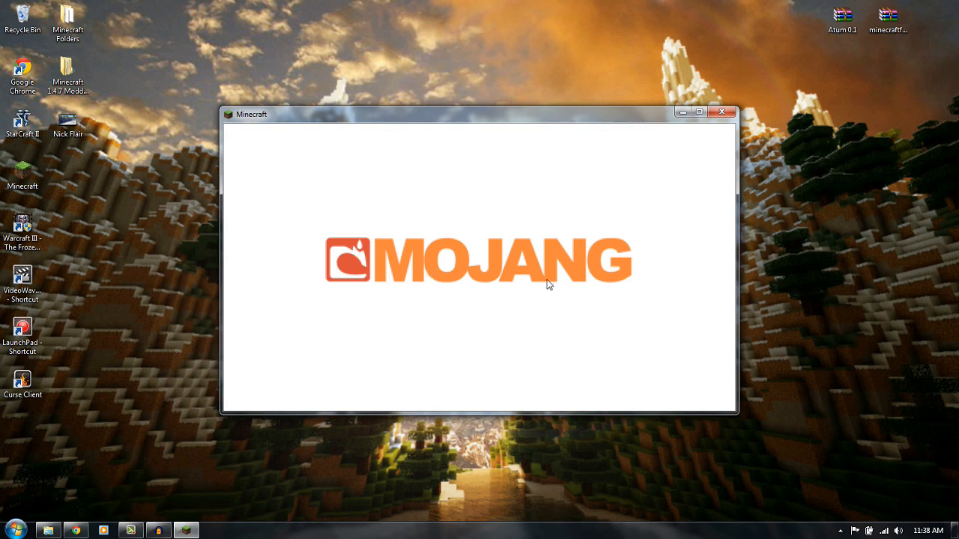
pyautogui.moveTo(416, 305)
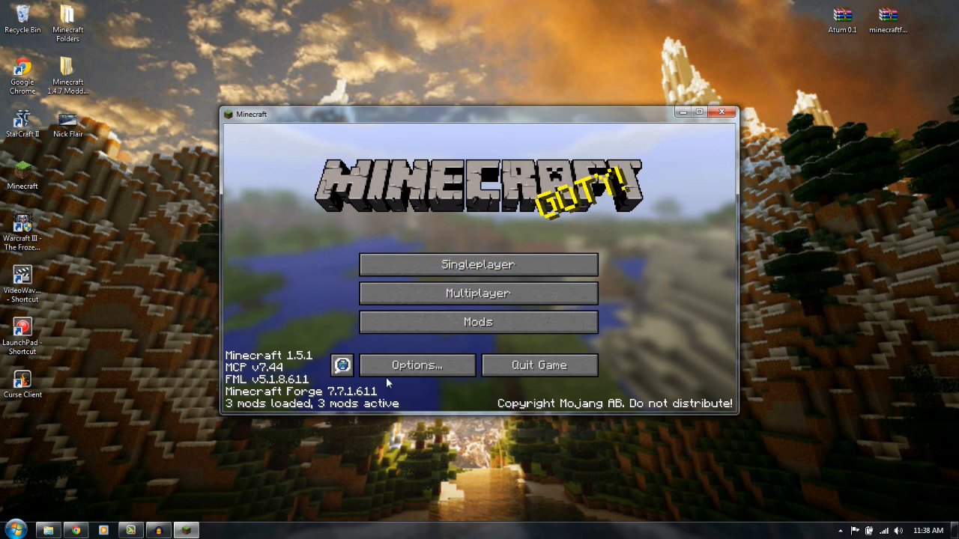
# Step: View the Mod List with three Forge components, then quit the game
pyautogui.click(476, 321)
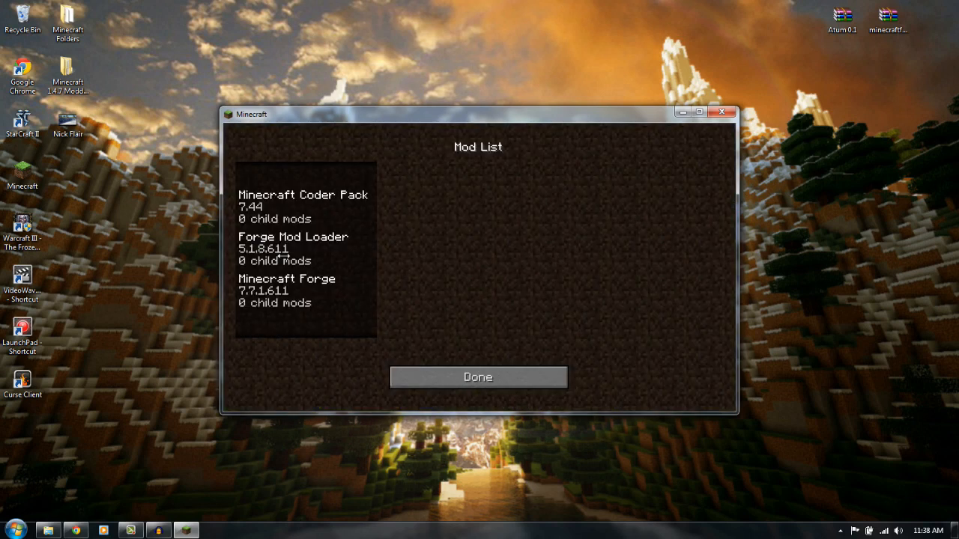
pyautogui.moveTo(384, 344)
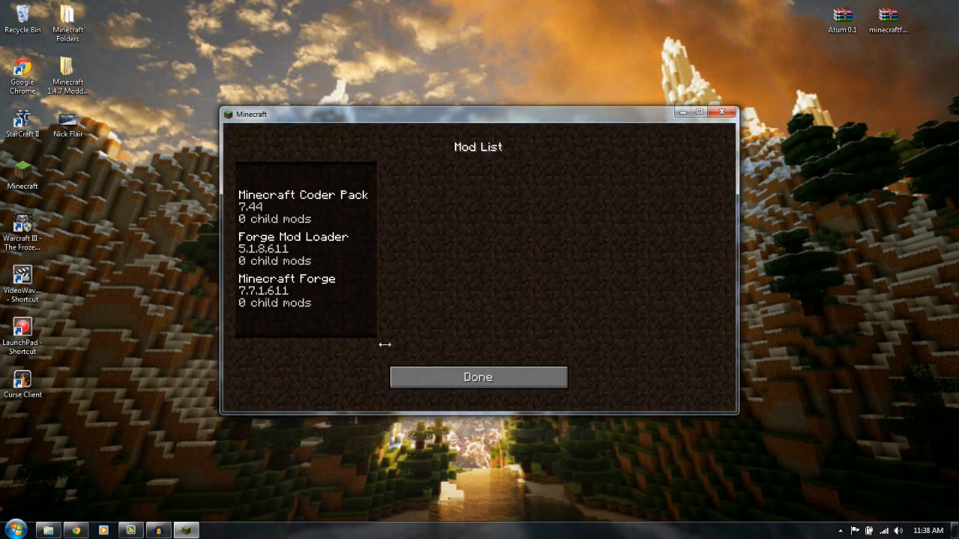
pyautogui.click(478, 378)
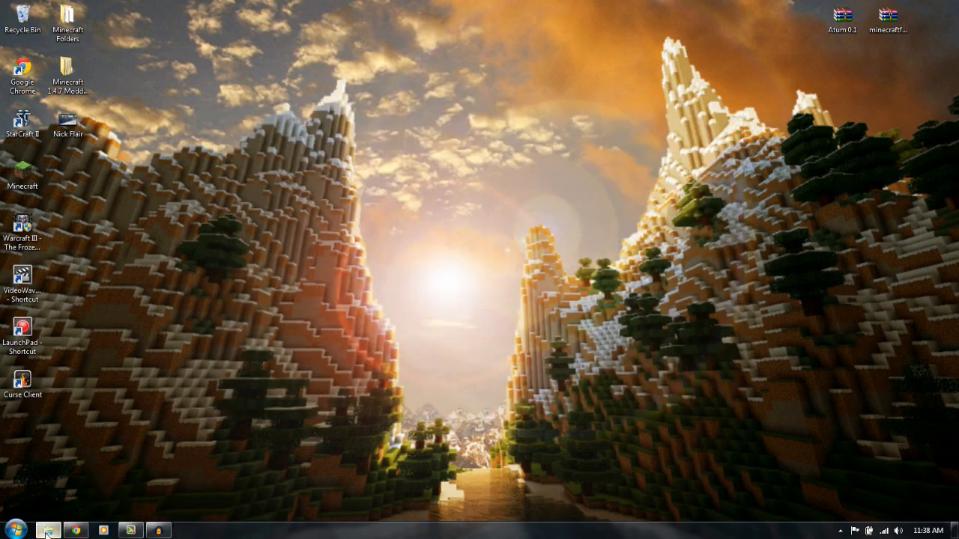
# Step: Copy the Atum 0.1 archive into the .minecraft mods folder and close Explorer
pyautogui.click(48, 530)
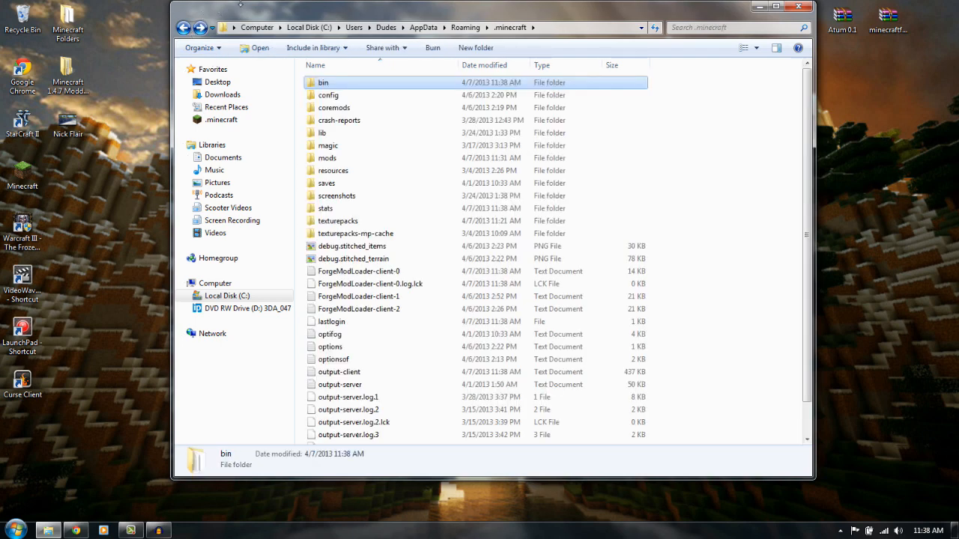
pyautogui.moveTo(328, 159)
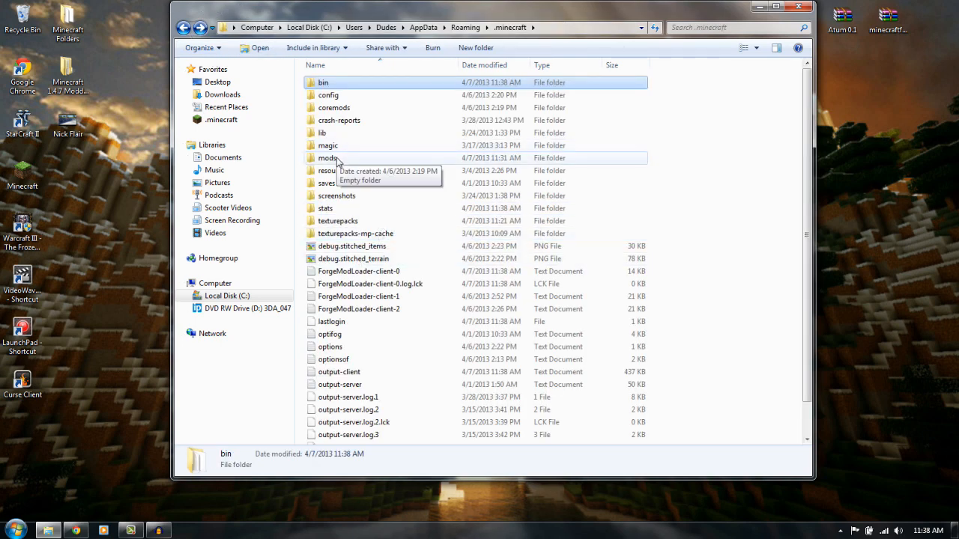
pyautogui.moveTo(348, 108)
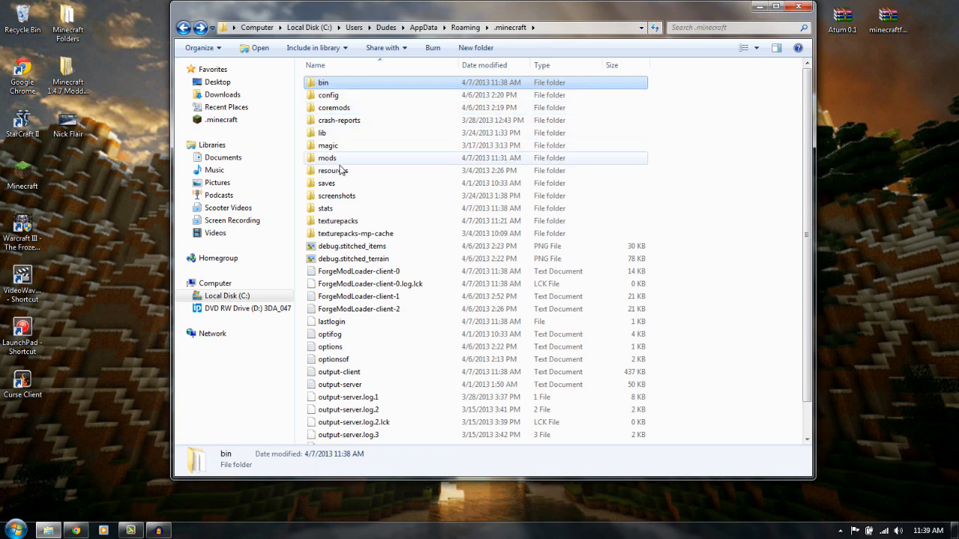
pyautogui.moveTo(333, 171)
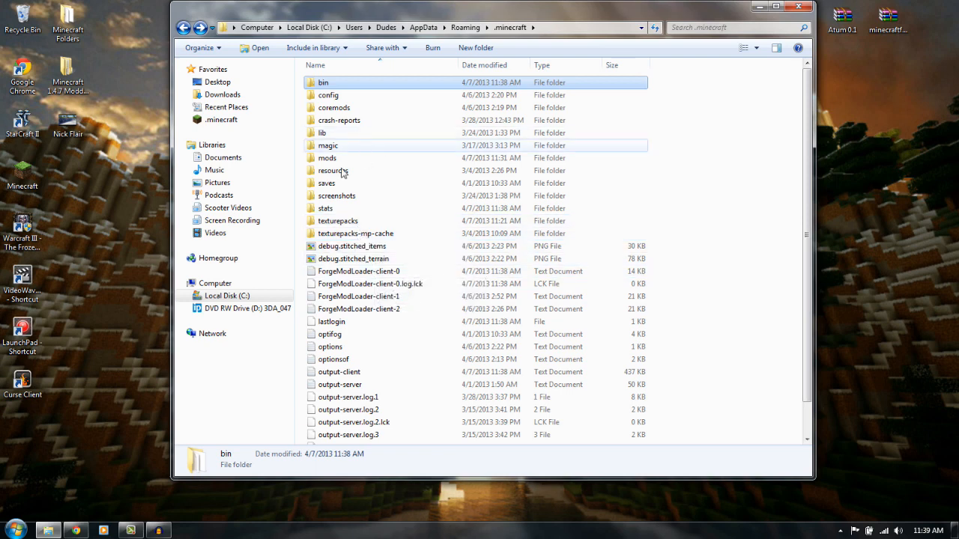
pyautogui.doubleClick(326, 158)
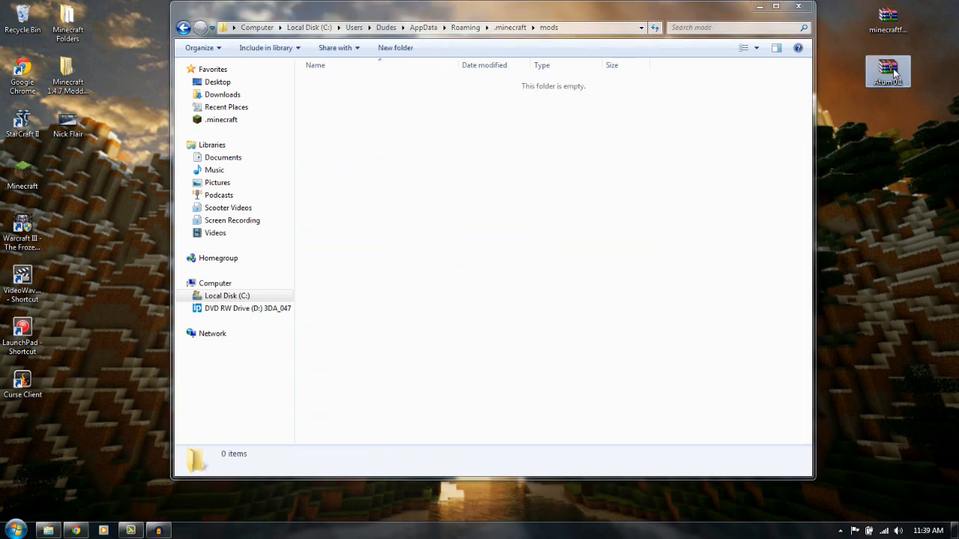
pyautogui.rightClick(887, 72)
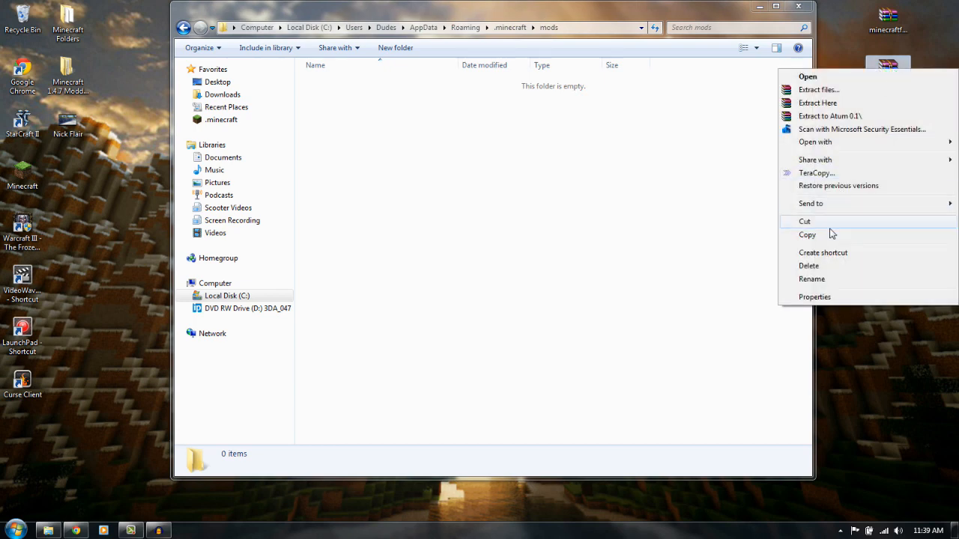
pyautogui.rightClick(462, 218)
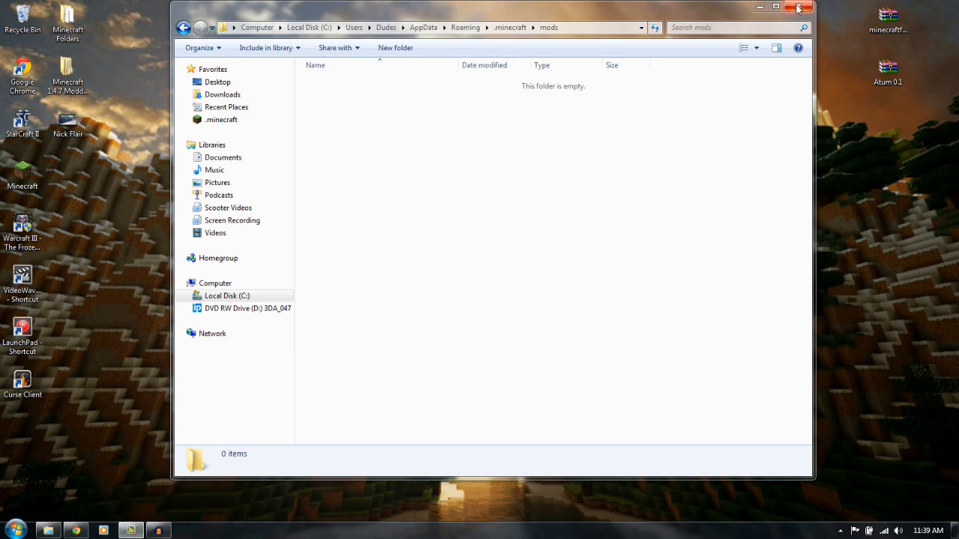
pyautogui.click(799, 6)
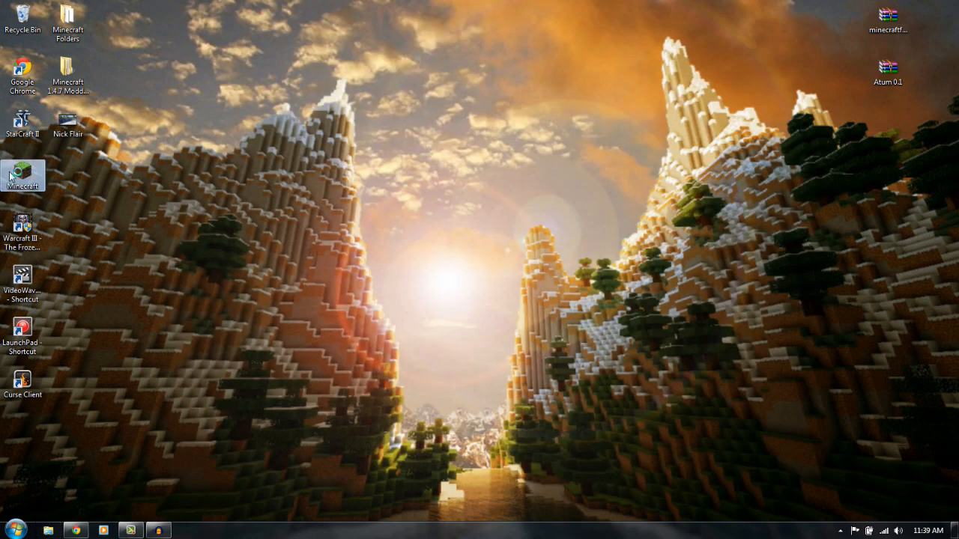
pyautogui.moveTo(611, 228)
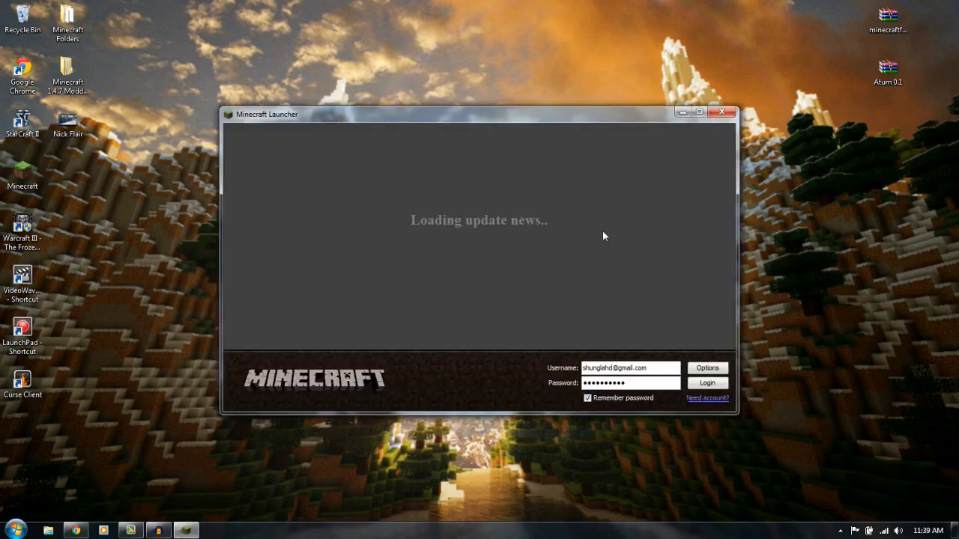
# Step: Log in from the Minecraft Launcher so the game loads with four mods
pyautogui.click(707, 383)
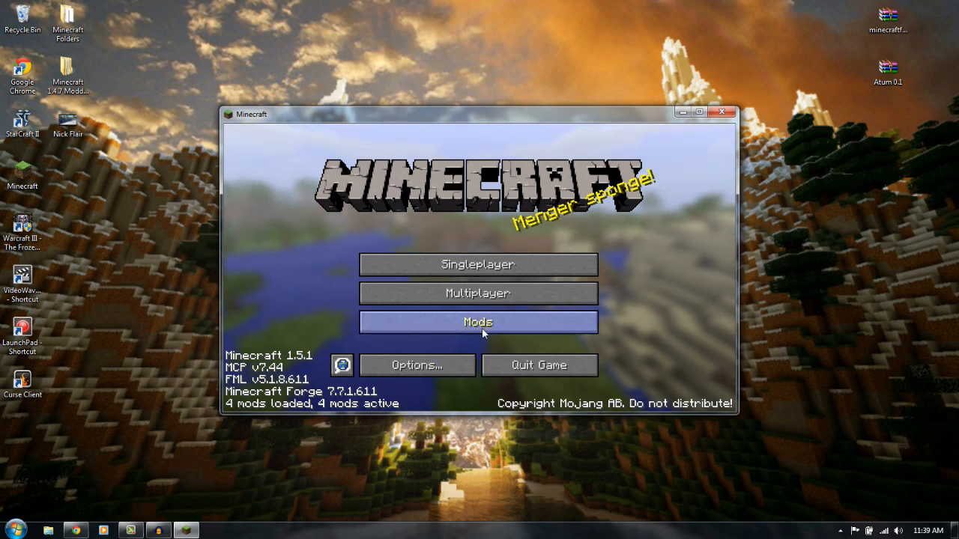
# Step: Show the Mod List with Atum 0.0.0.1 and move the game window higher on screen
pyautogui.click(478, 322)
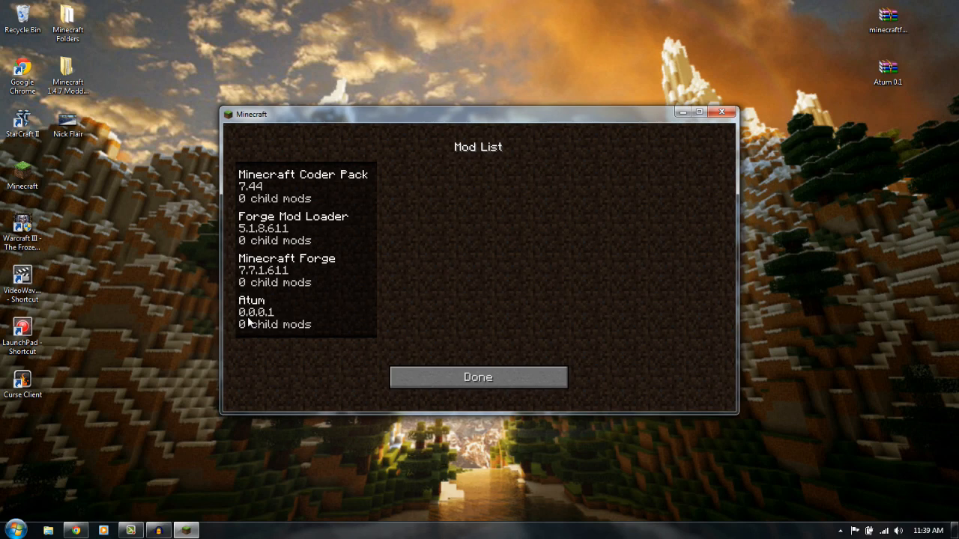
pyautogui.moveTo(321, 248)
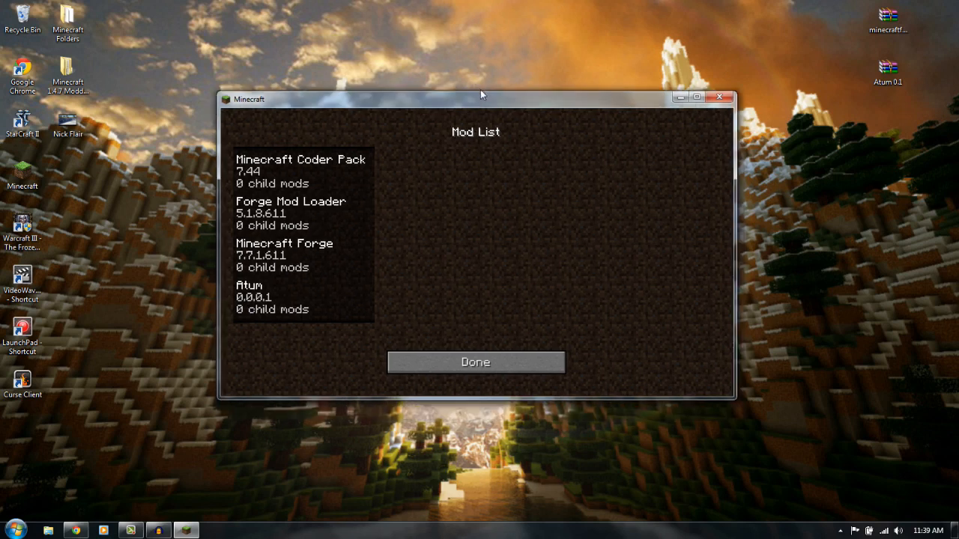
pyautogui.moveTo(479, 96); pyautogui.dragTo(497, 39)
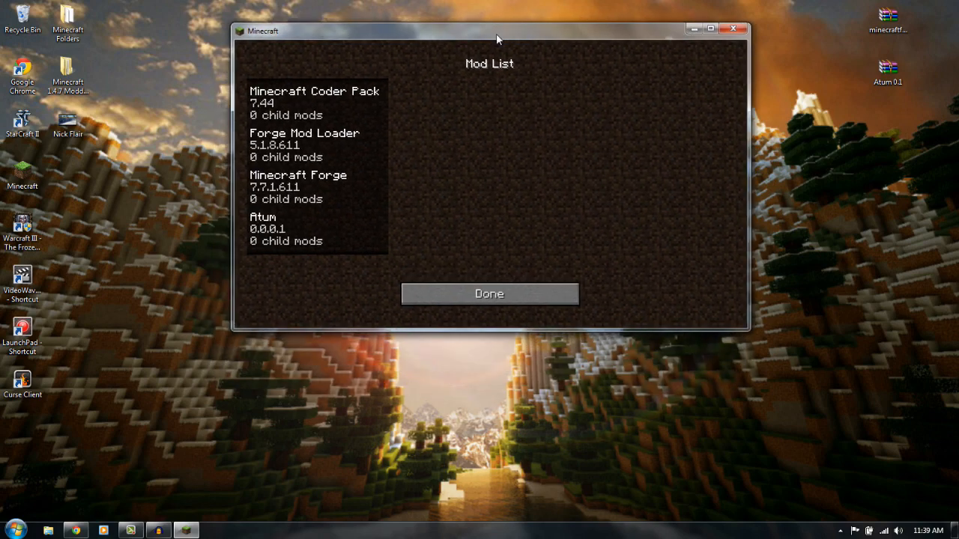
pyautogui.moveTo(306, 224)
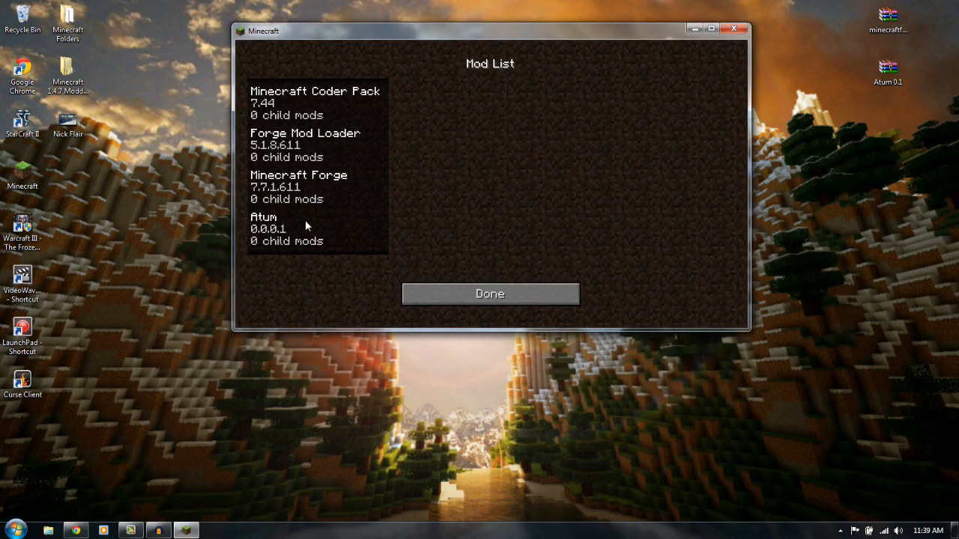